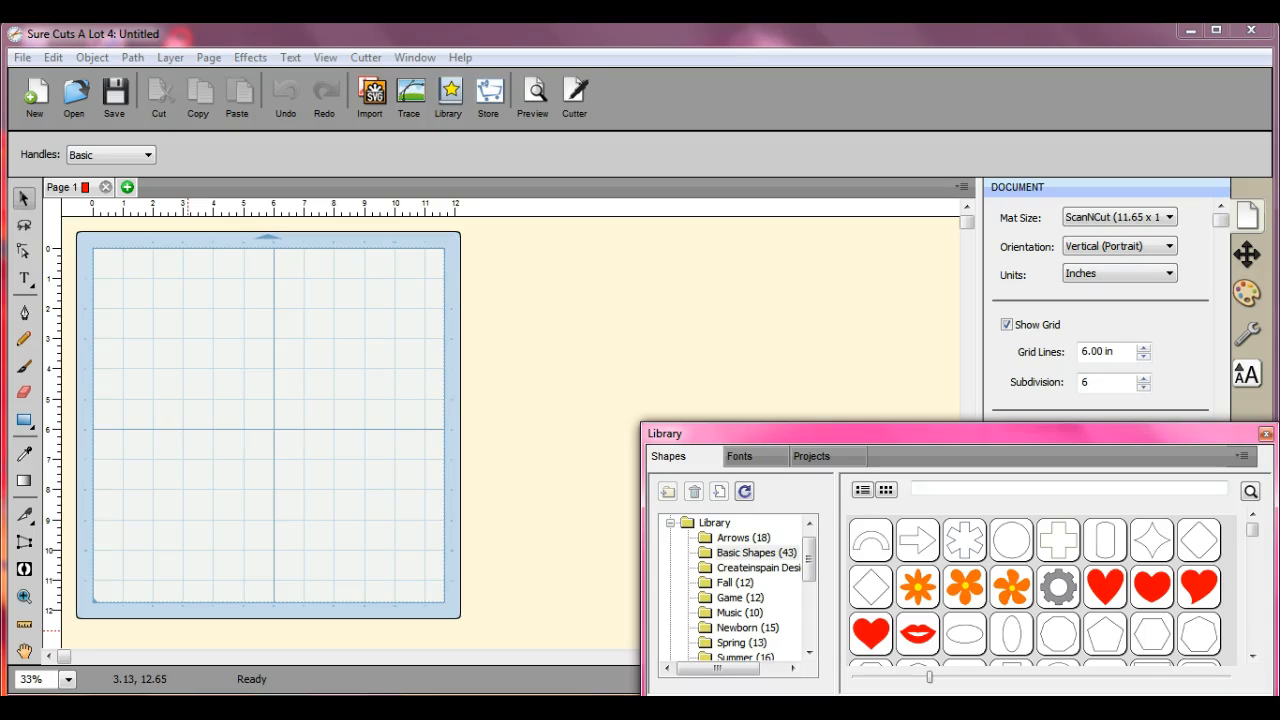
mouse_move(308, 516)
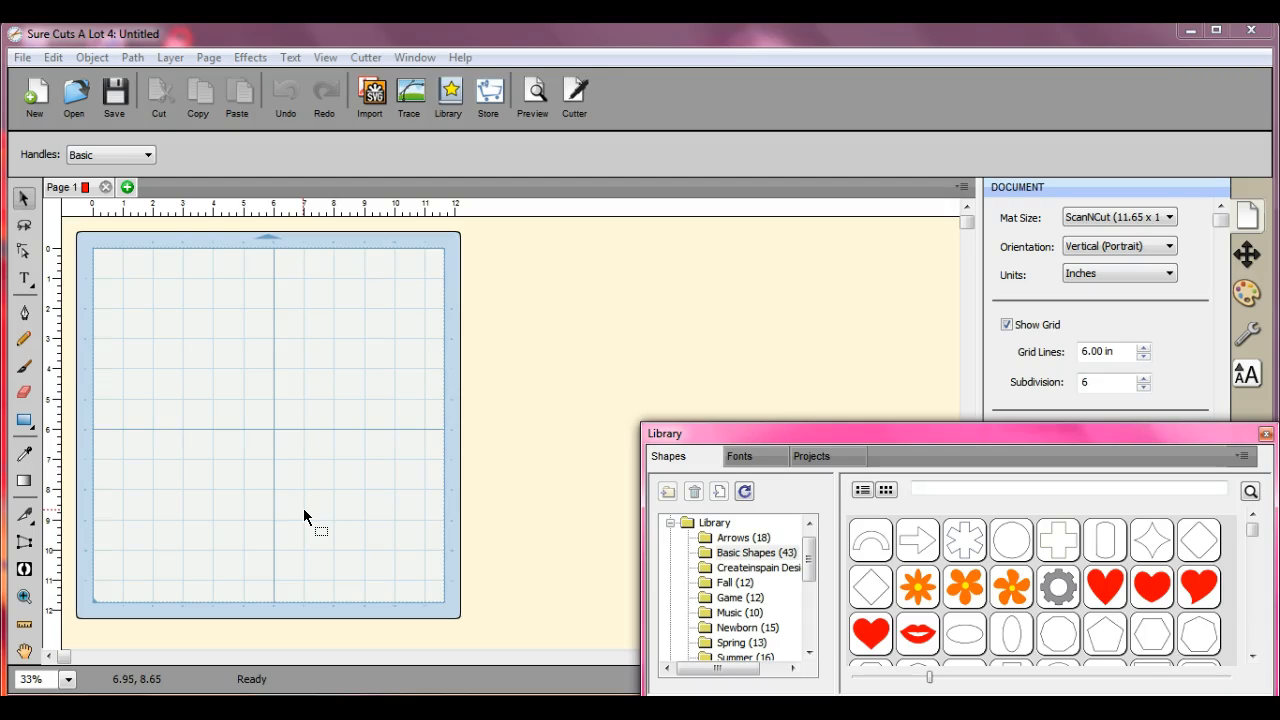
mouse_move(342, 248)
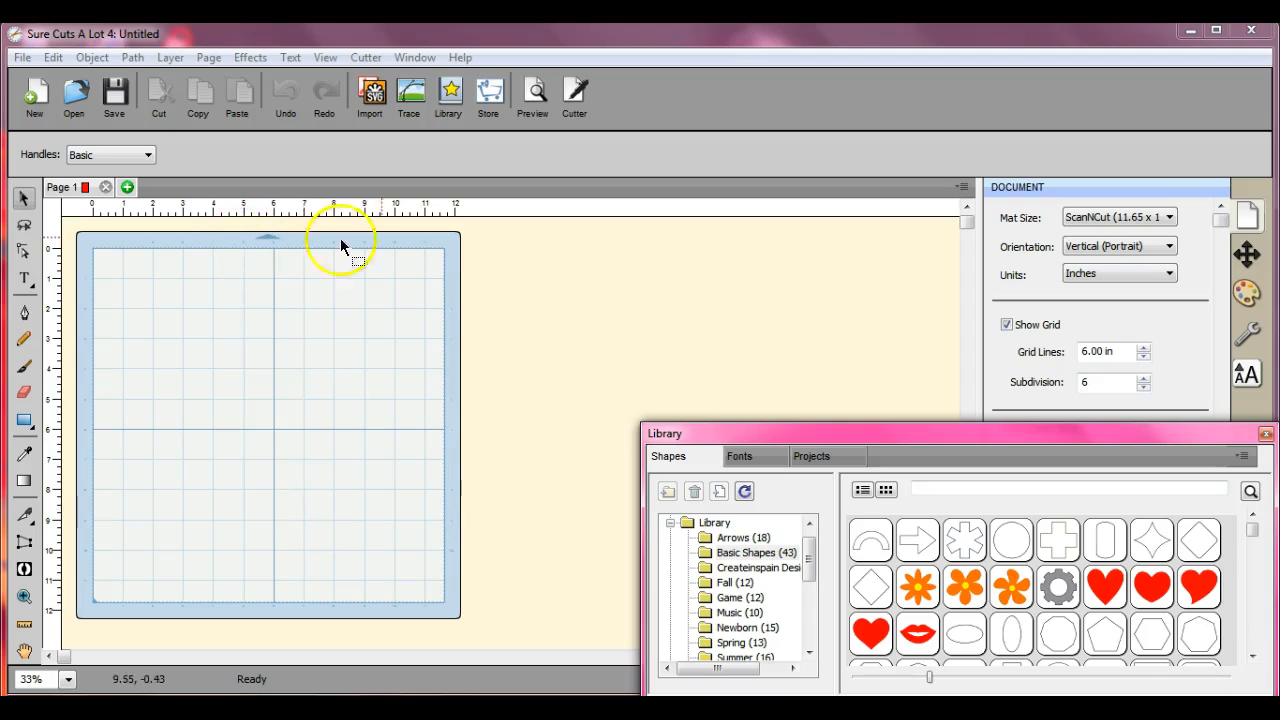
mouse_move(254, 236)
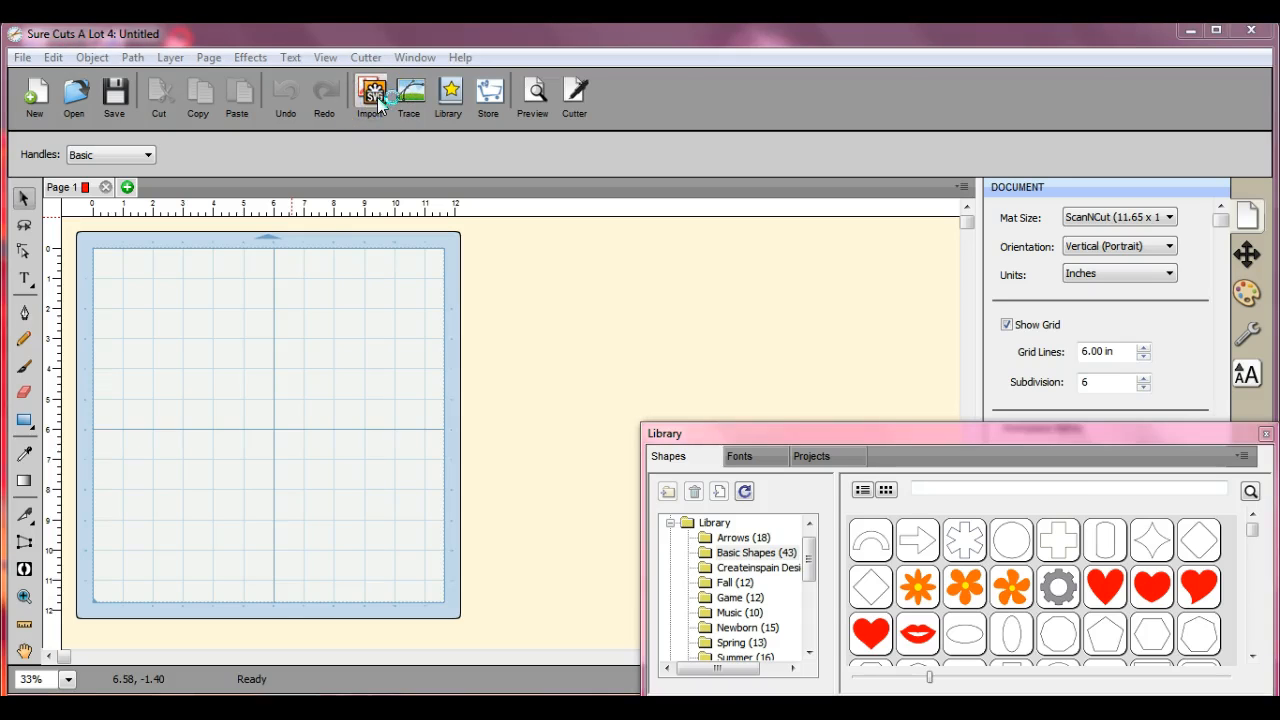
Import the butterfly design file onto the cutting mat.
left_click(372, 96)
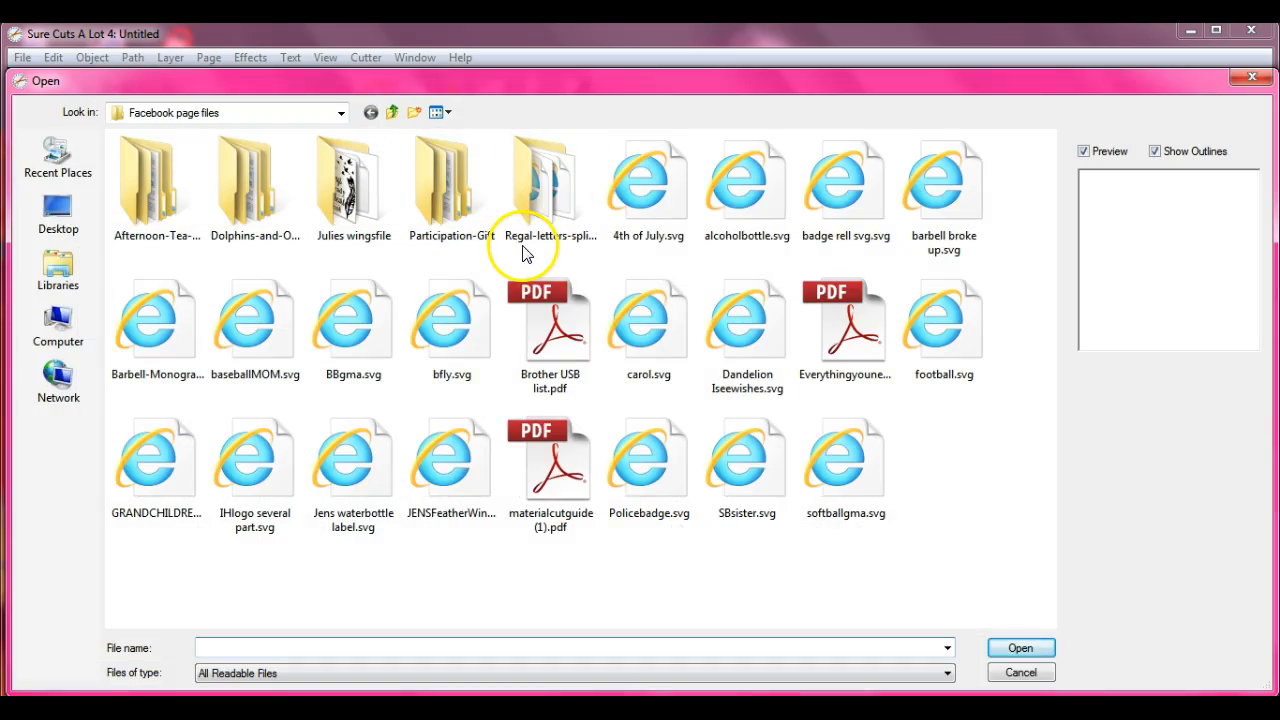
left_click(452, 320)
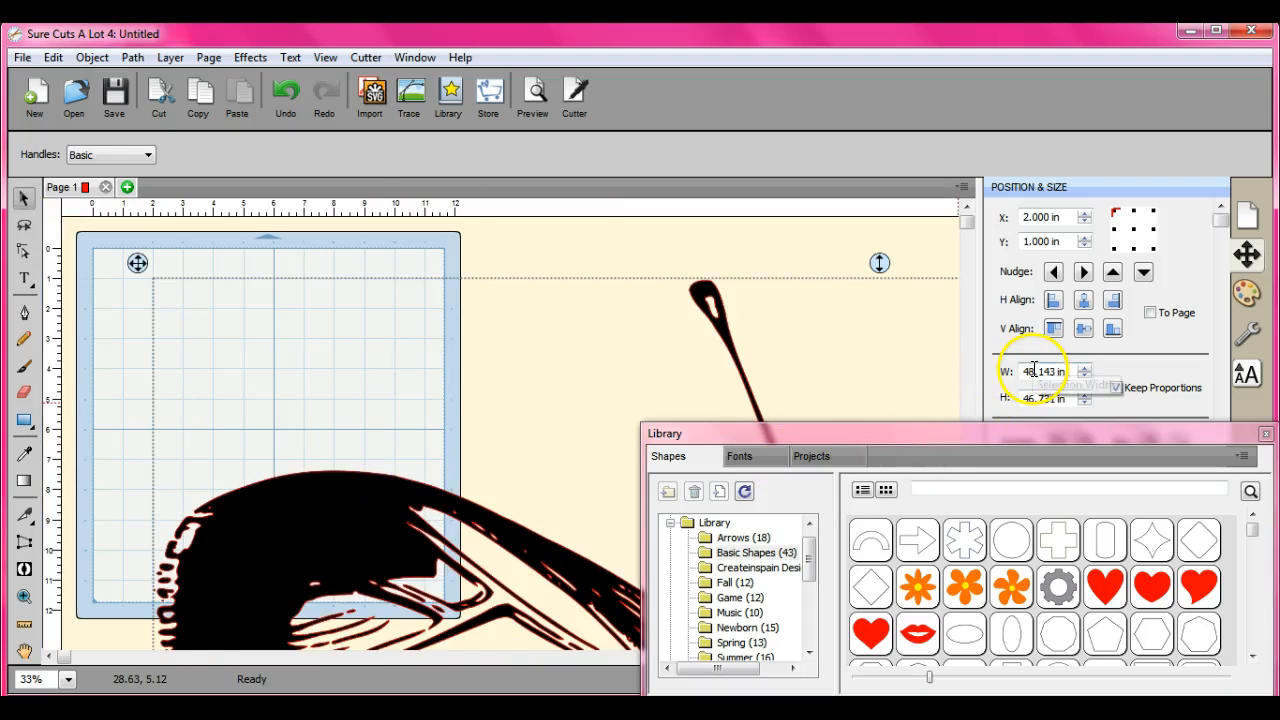
Scale the butterfly design to 10 inches wide with proportions kept, then select it.
triple_click(1044, 370)
type("12.000")
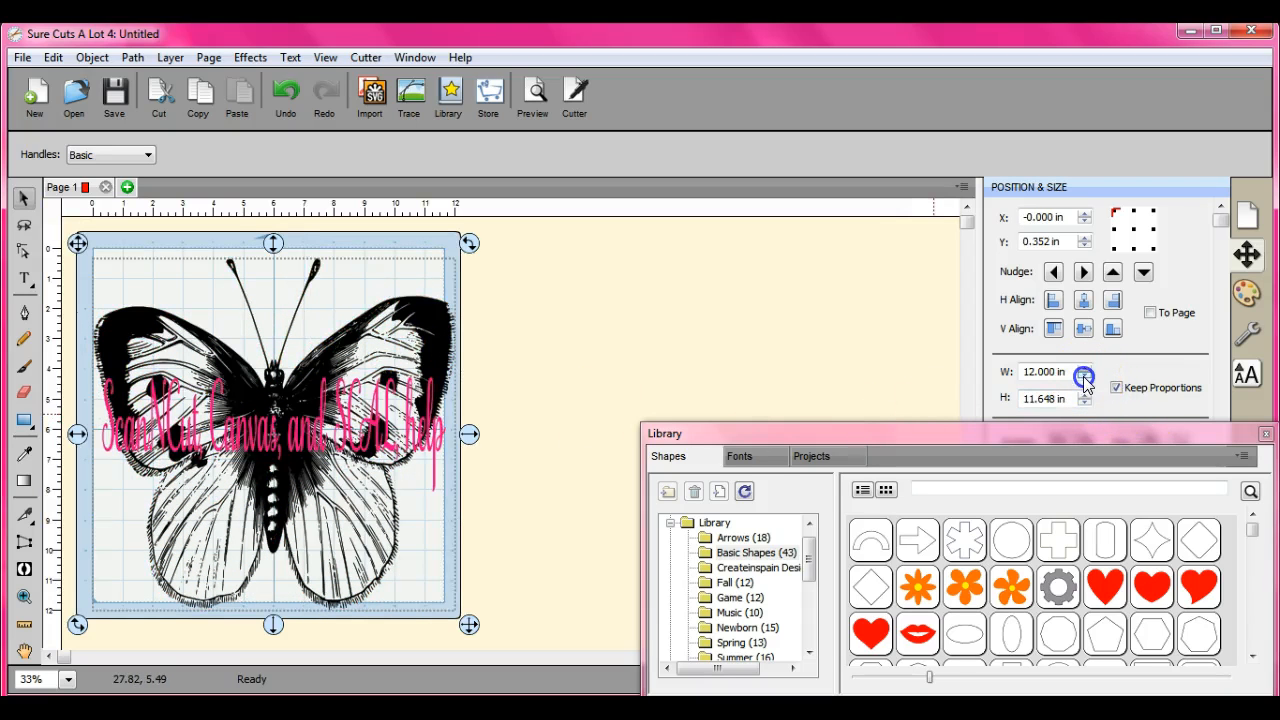
left_click(1084, 376)
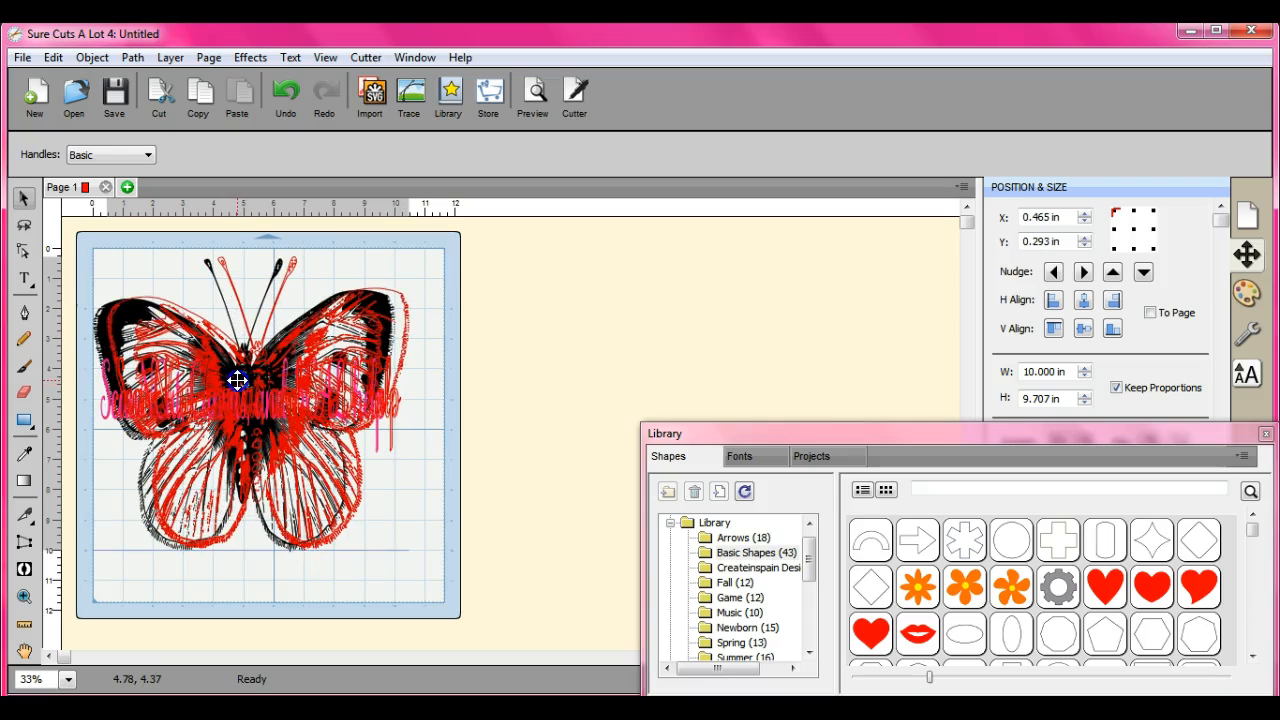
left_click(236, 380)
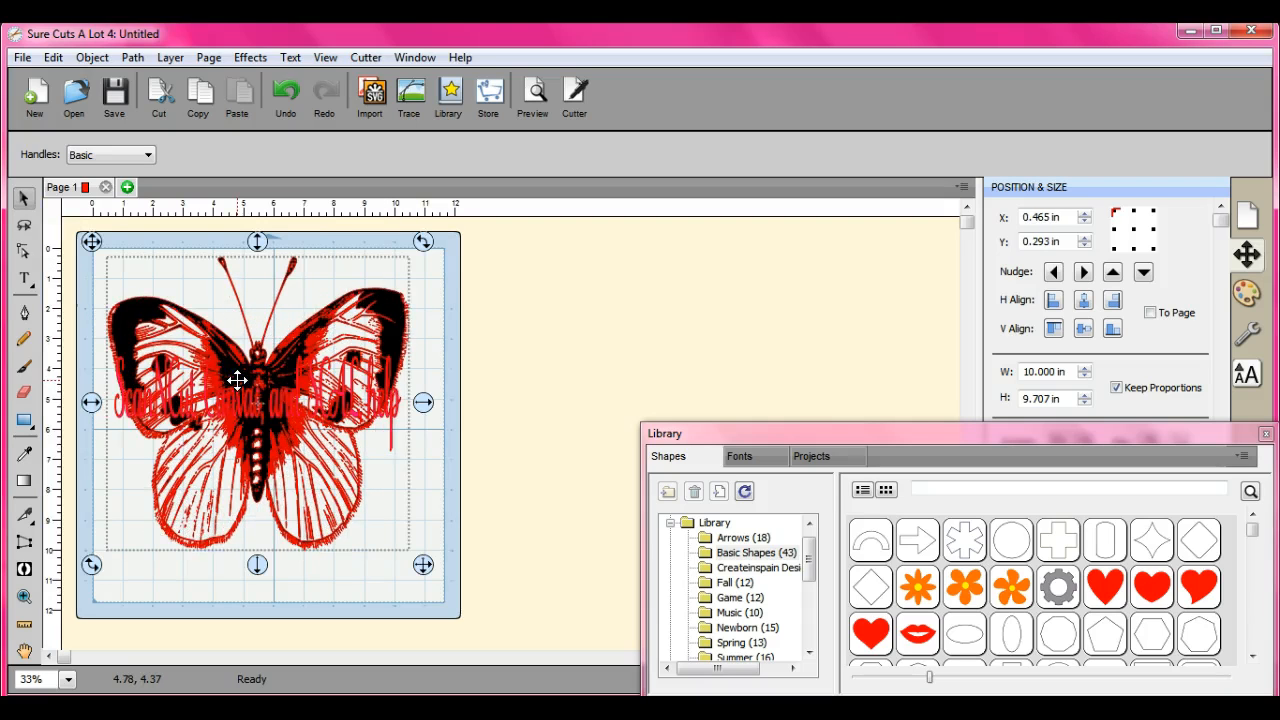
Start Save Project As and browse Computer to Removable Disk (G:) as the destination.
left_click(20, 56)
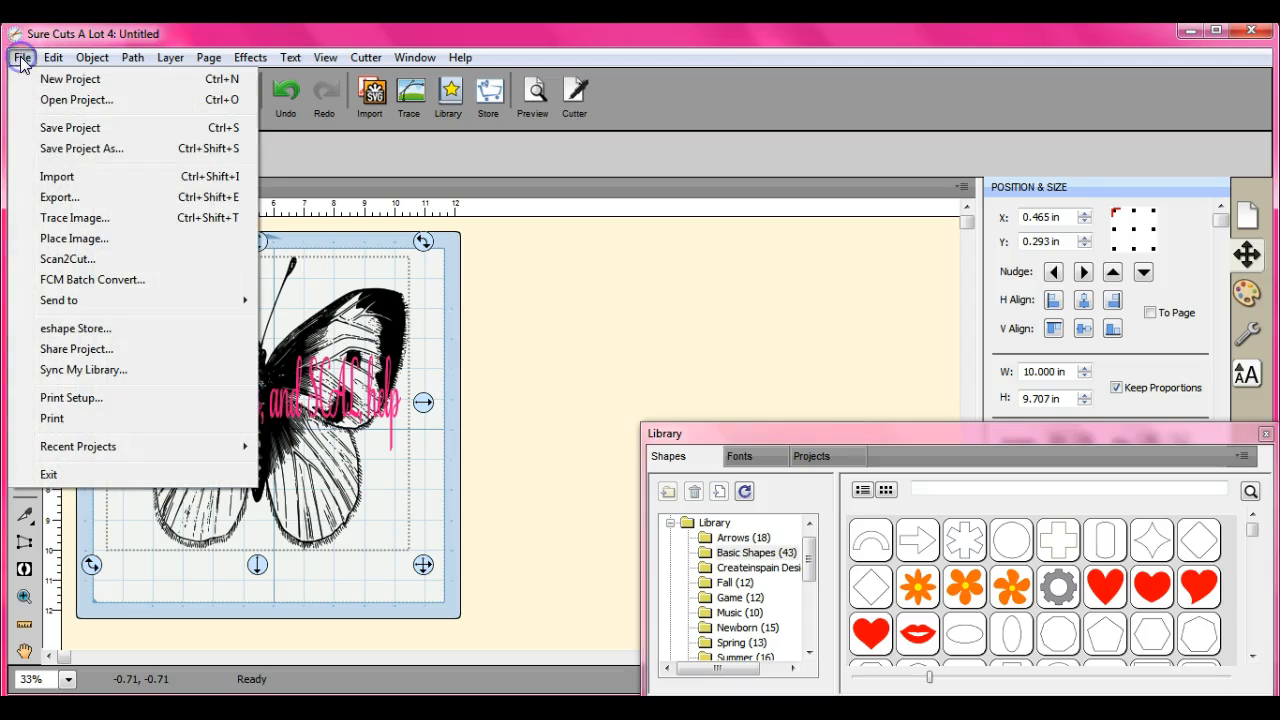
left_click(80, 148)
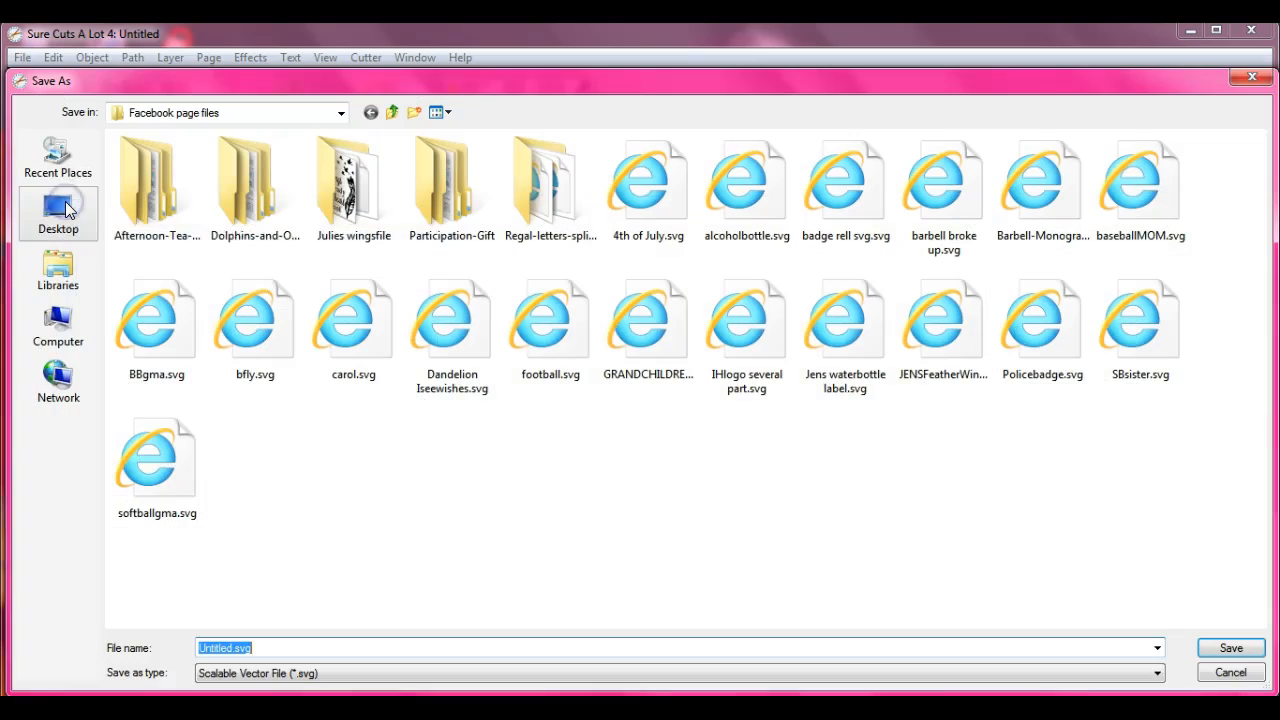
mouse_move(56, 330)
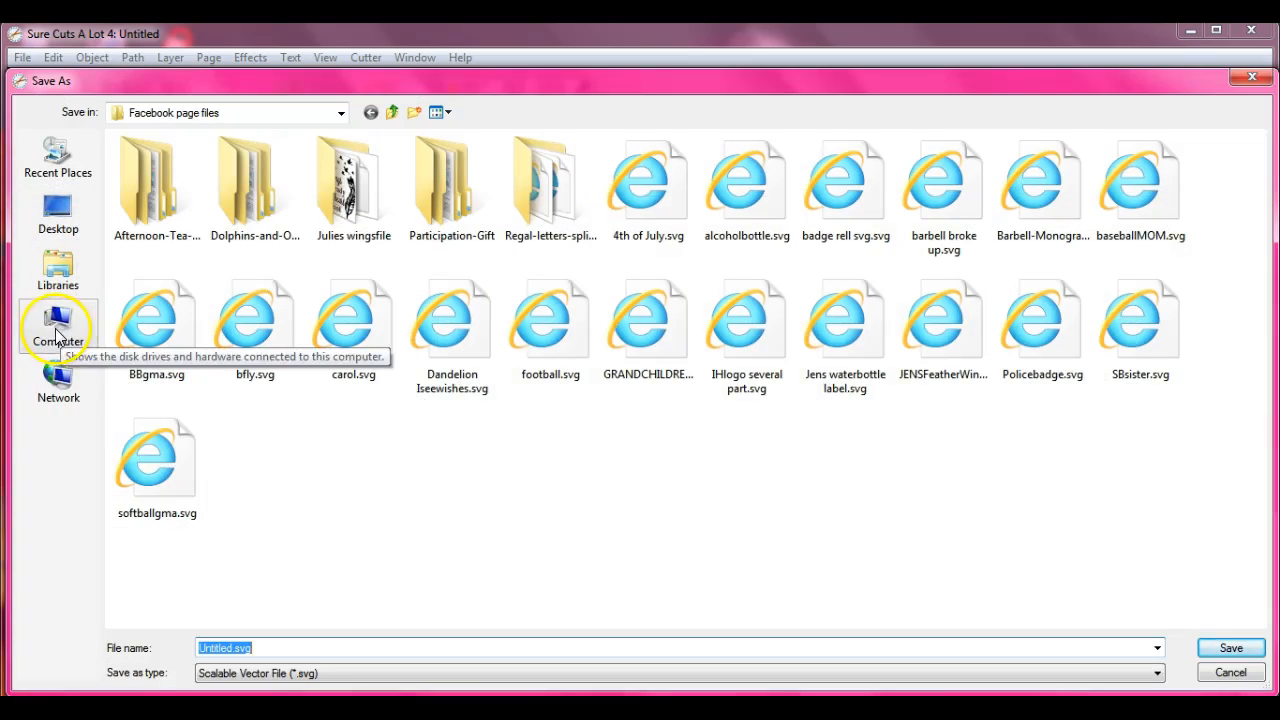
left_click(56, 328)
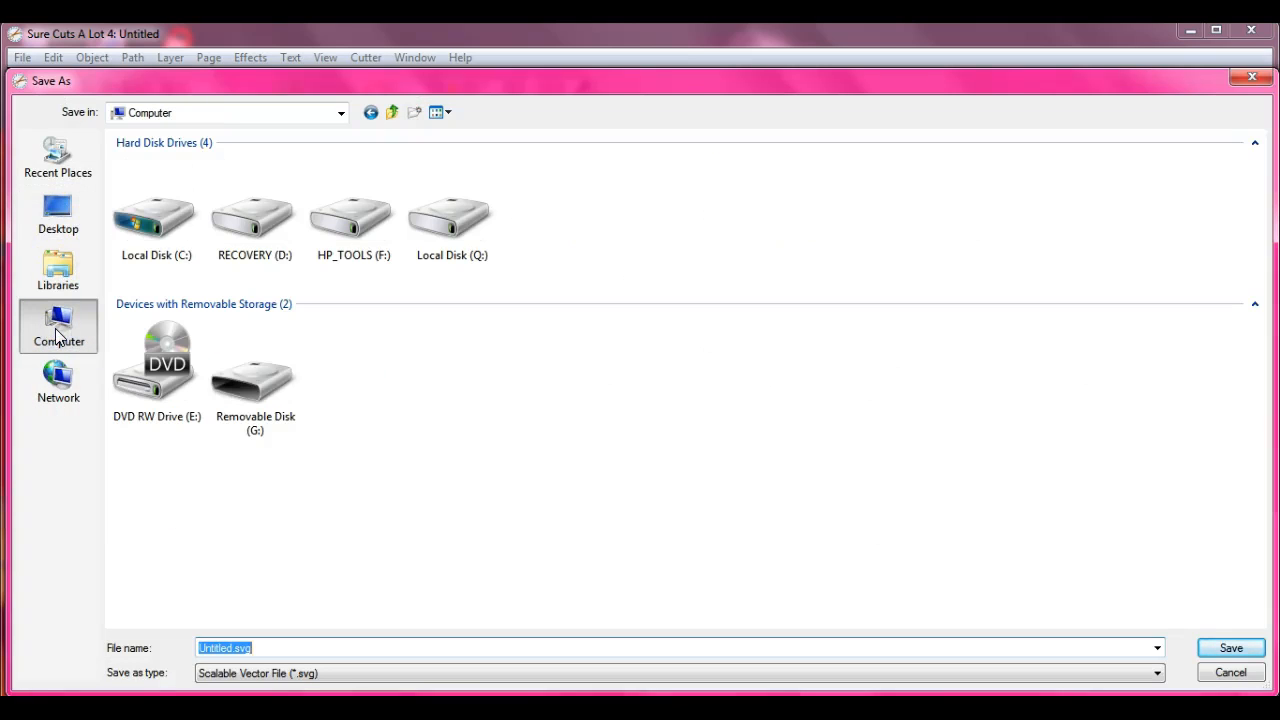
left_click(256, 364)
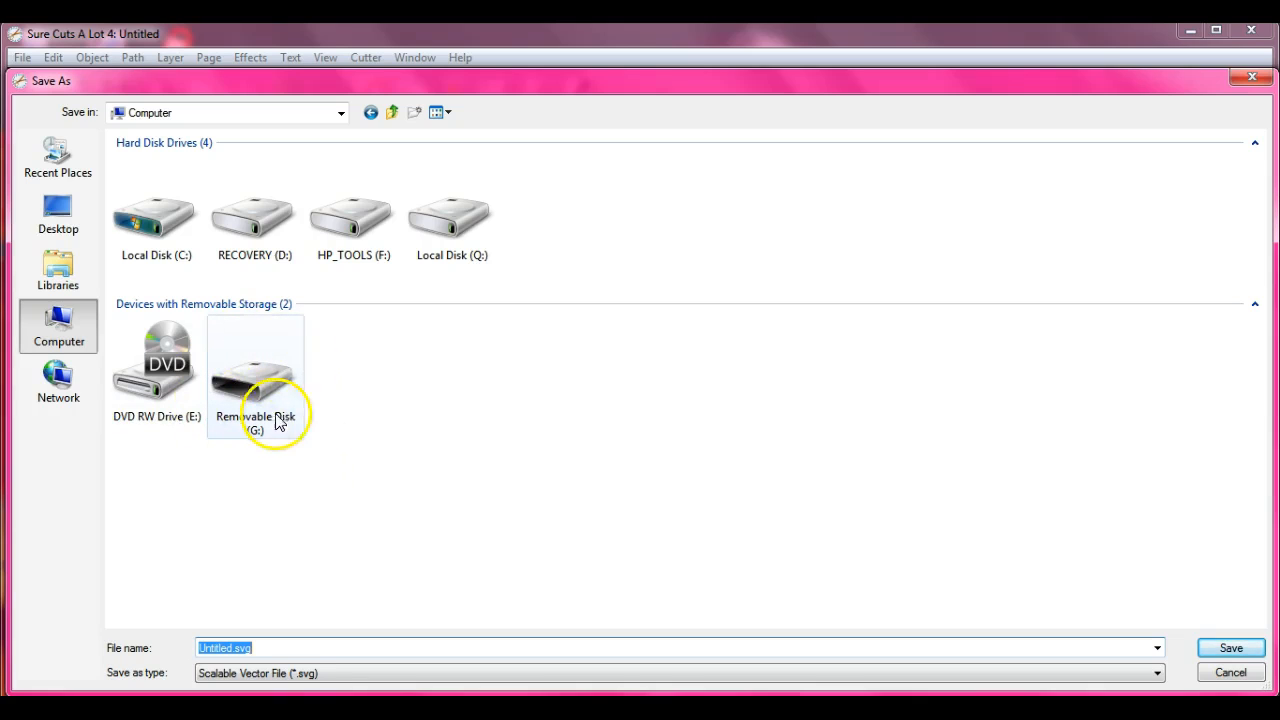
mouse_move(284, 400)
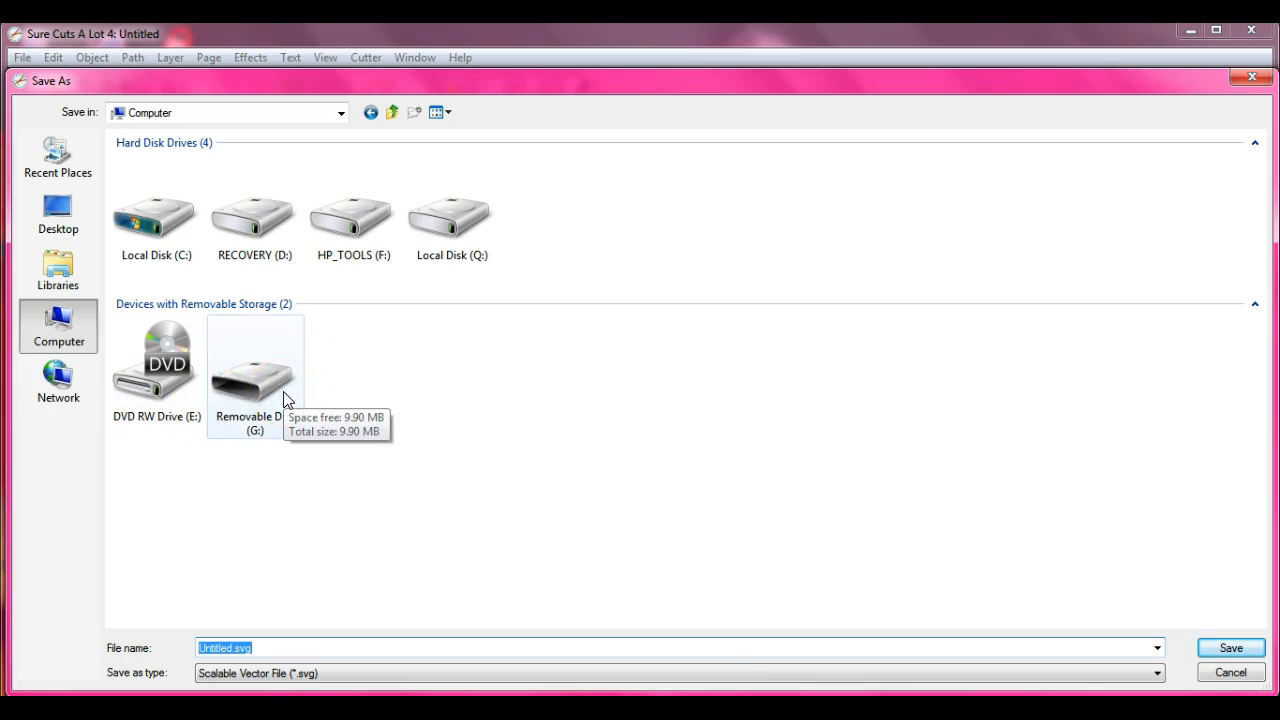
left_click(256, 370)
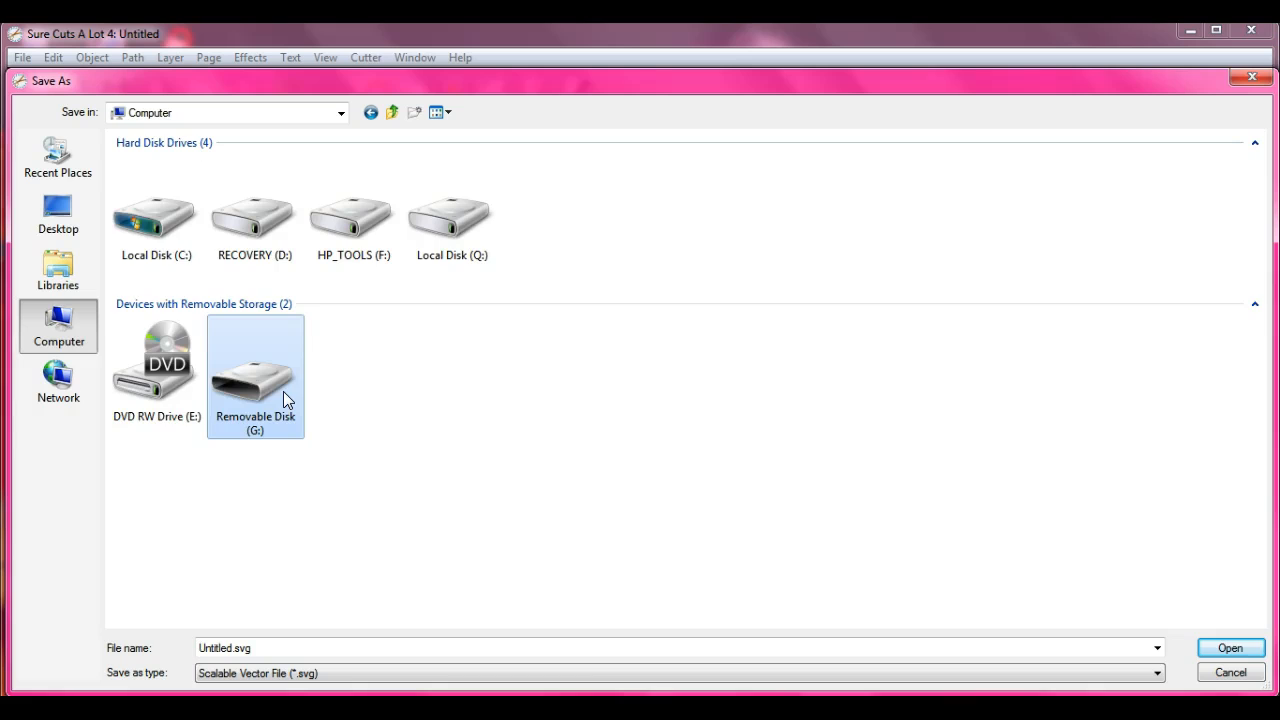
double_click(256, 364)
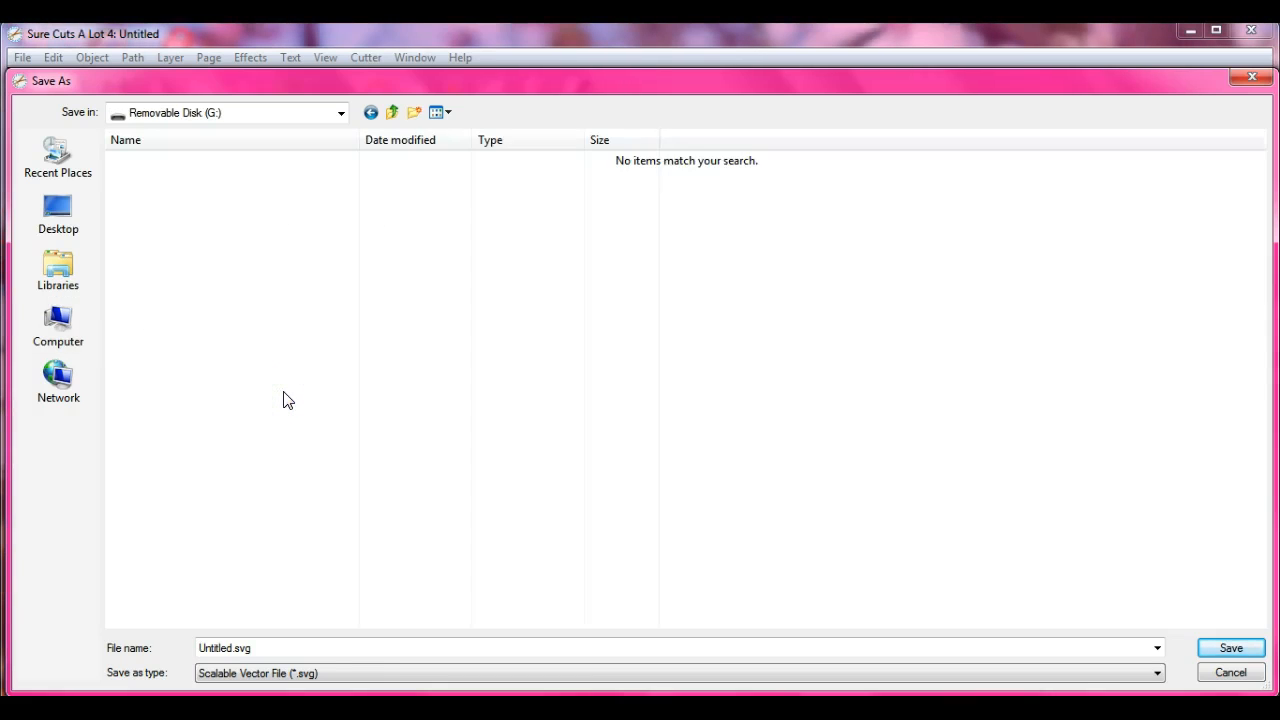
Save the design as FCM file 'butterfly' on the removable disk.
left_click(1156, 672)
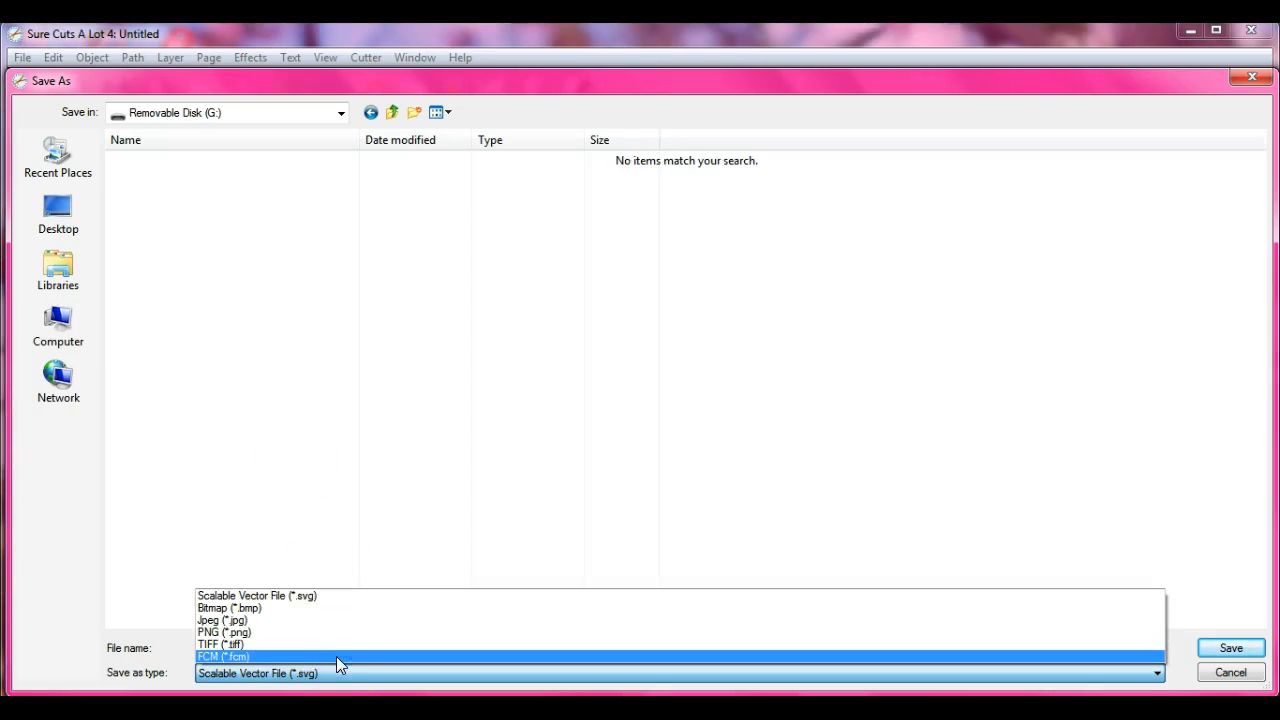
left_click(222, 656)
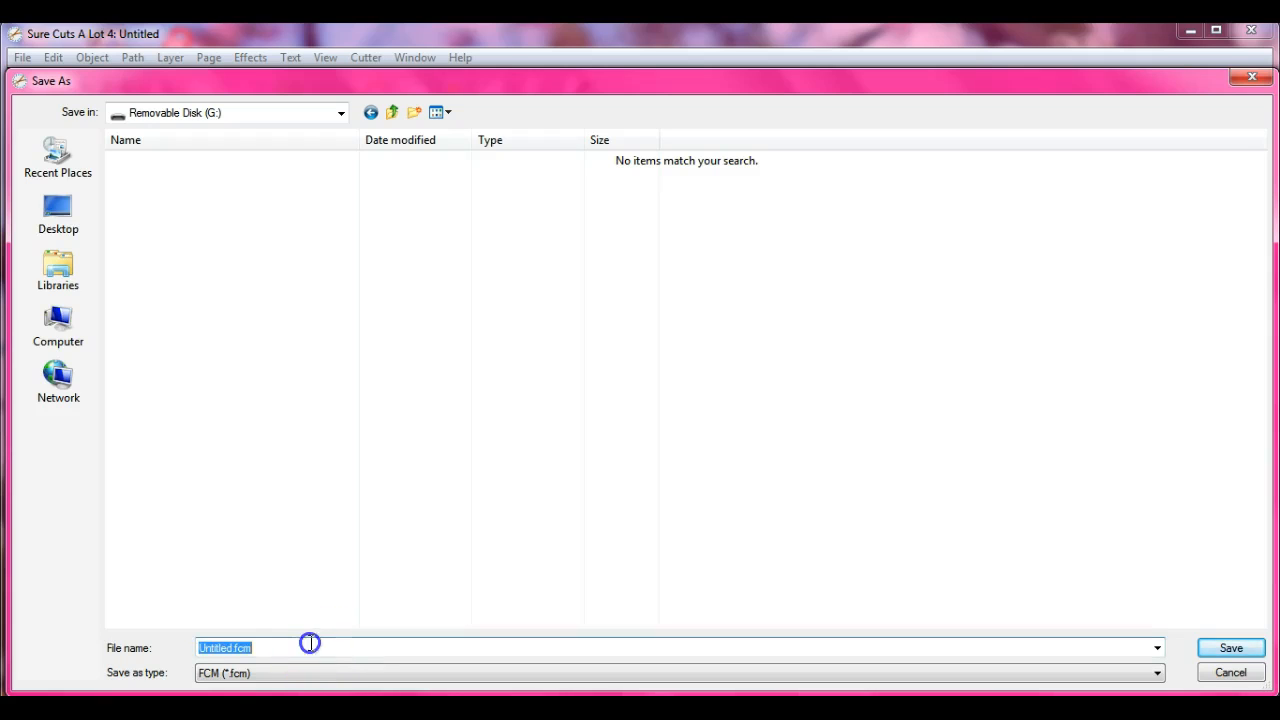
type("but")
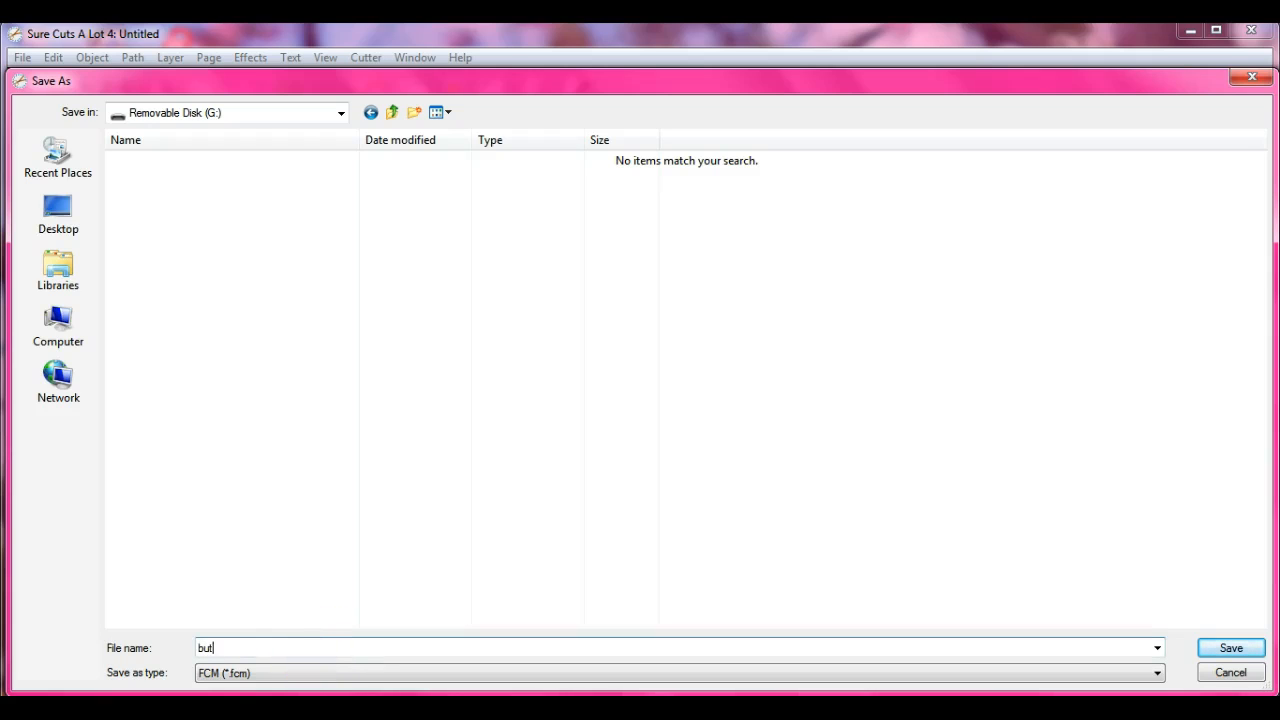
type("terfly")
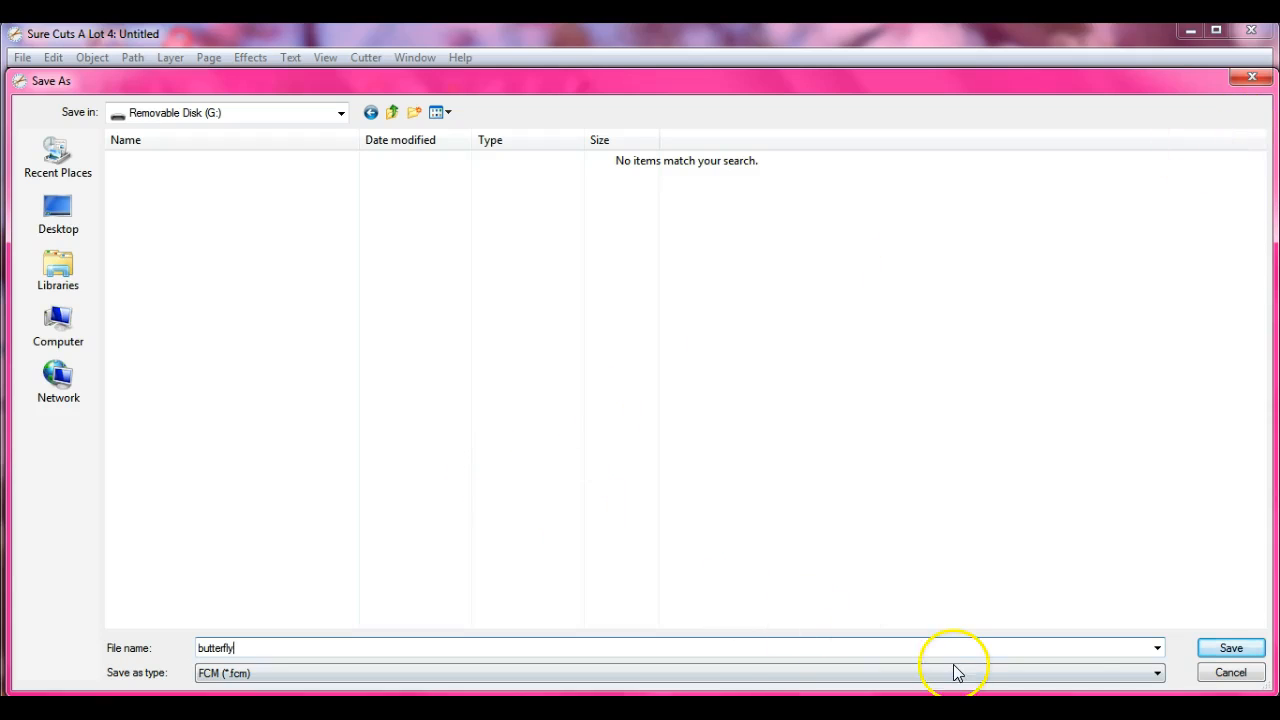
left_click(1232, 648)
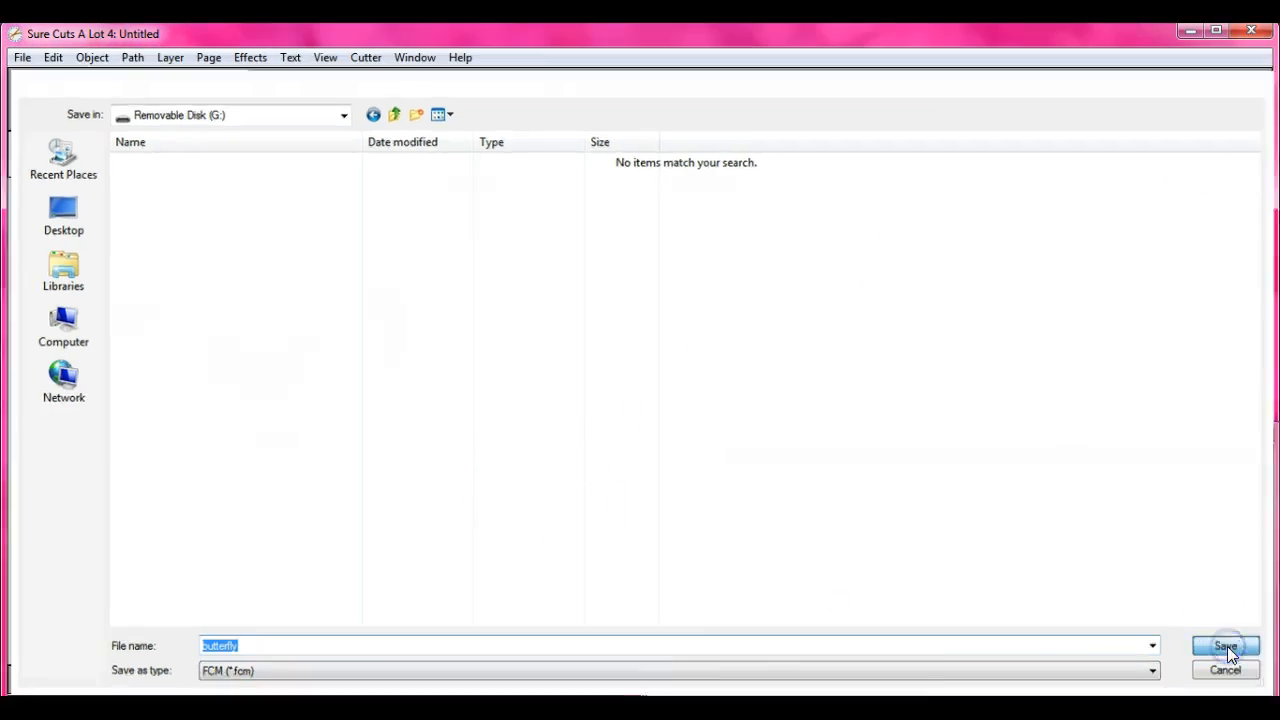
left_click(1224, 646)
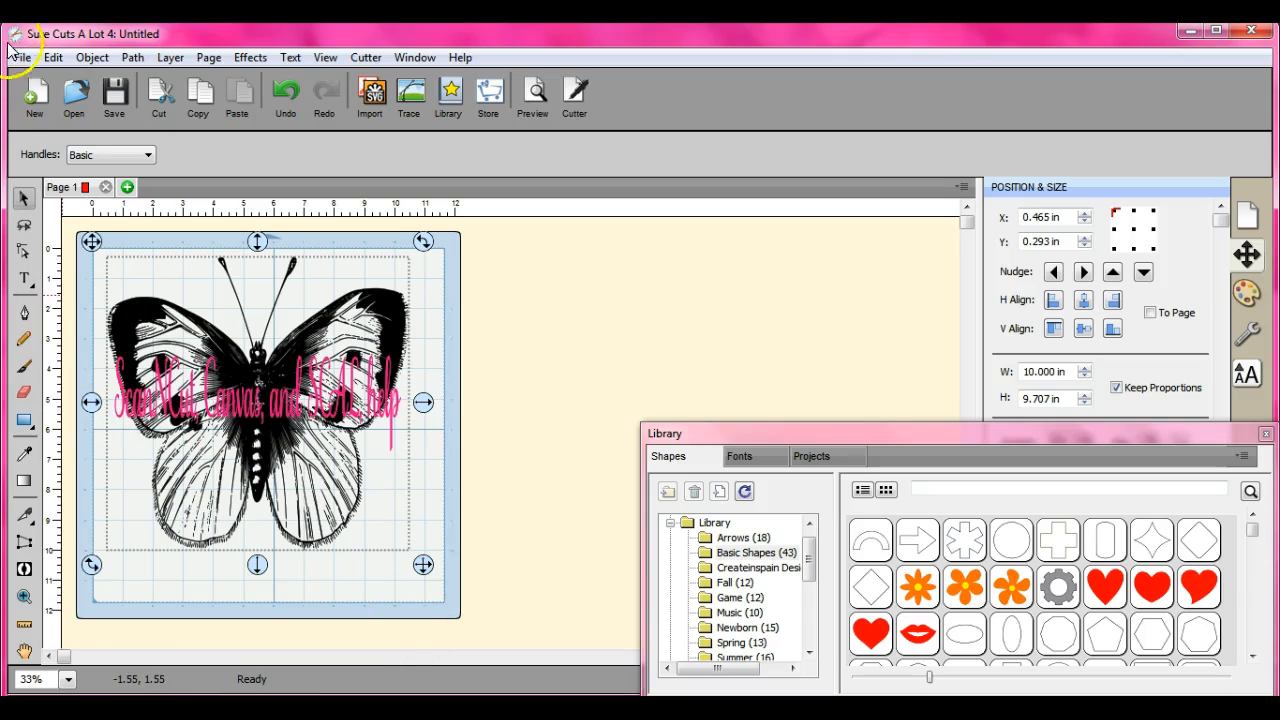
Reopen Save As and browse Documents > Facebook > FCM as the destination folder.
left_click(20, 56)
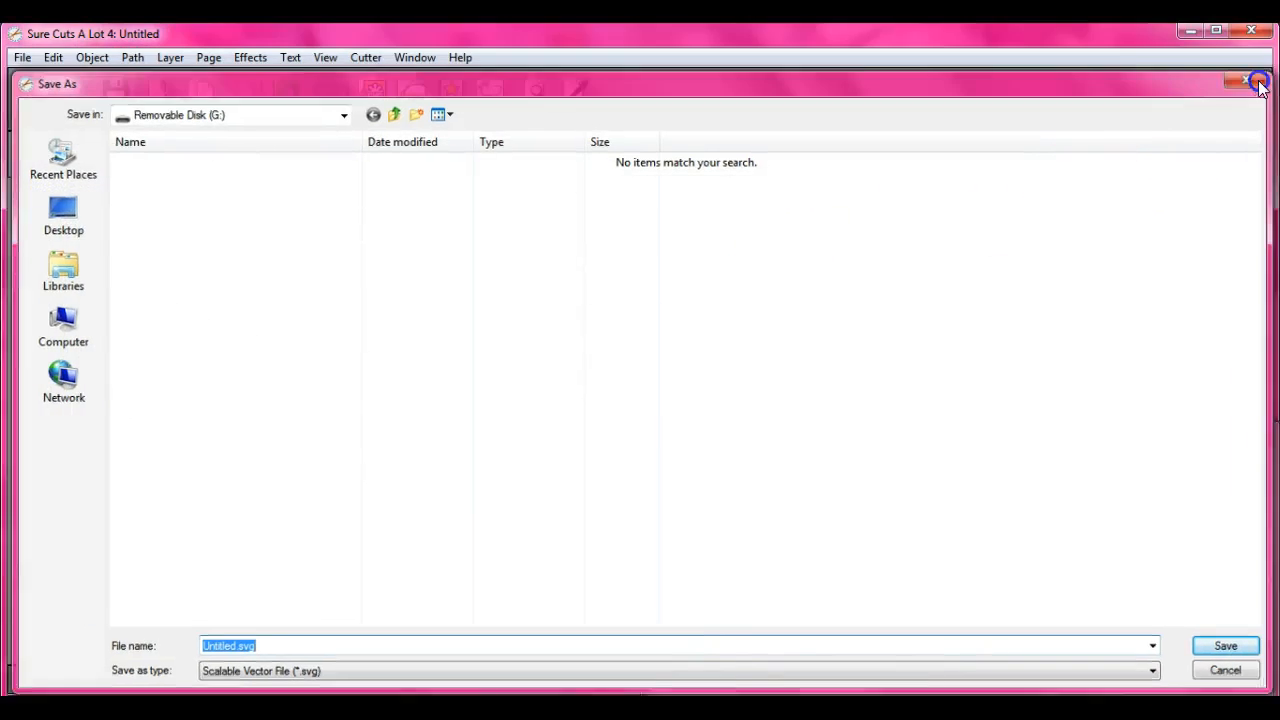
left_click(1260, 84)
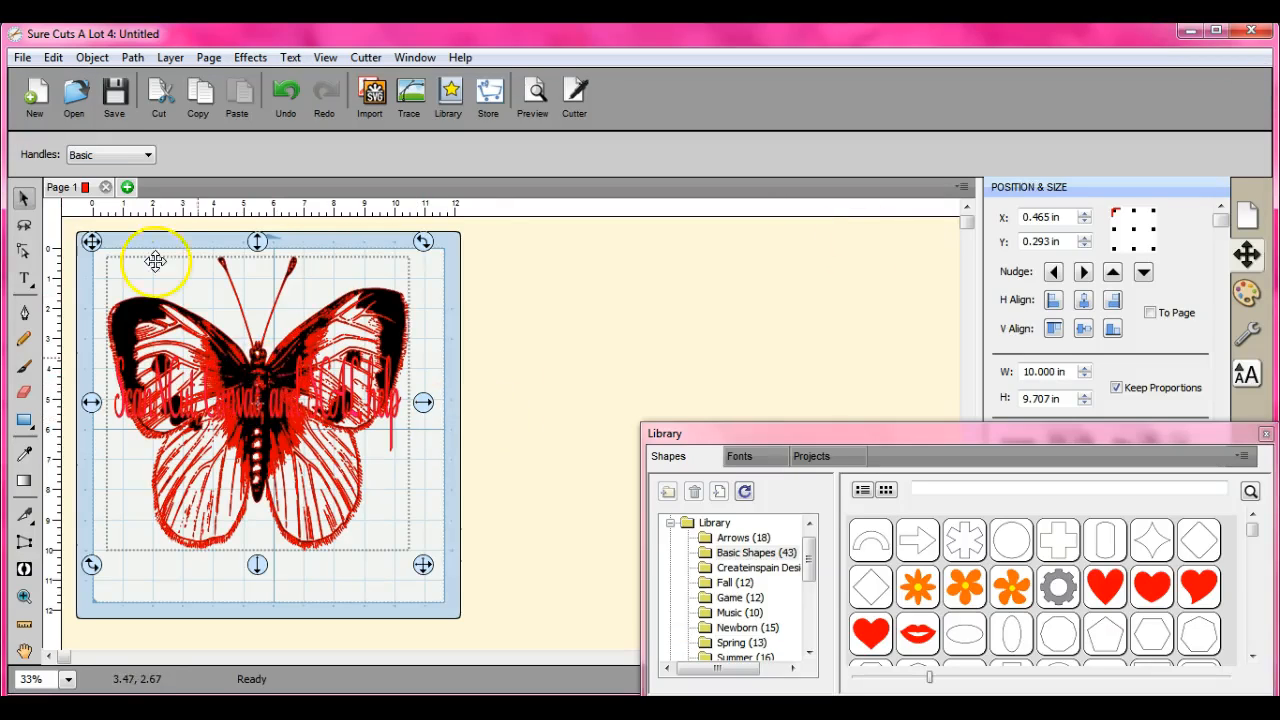
left_click(20, 56)
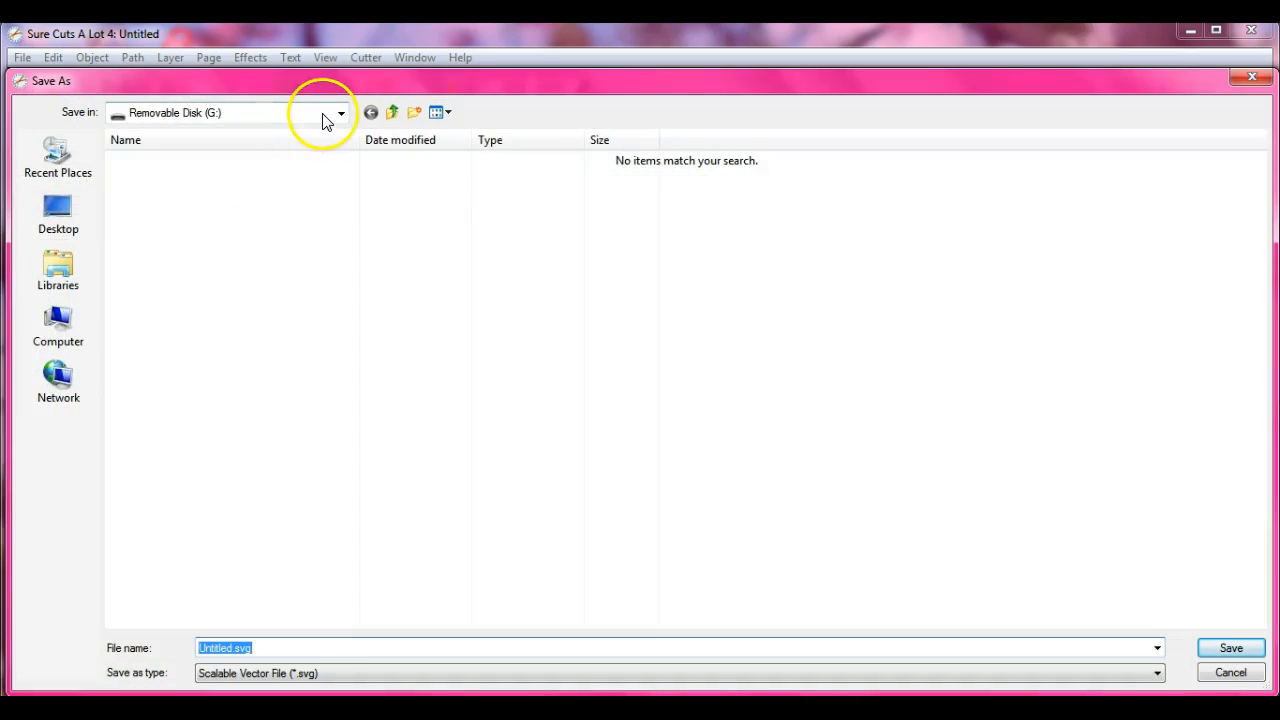
left_click(340, 112)
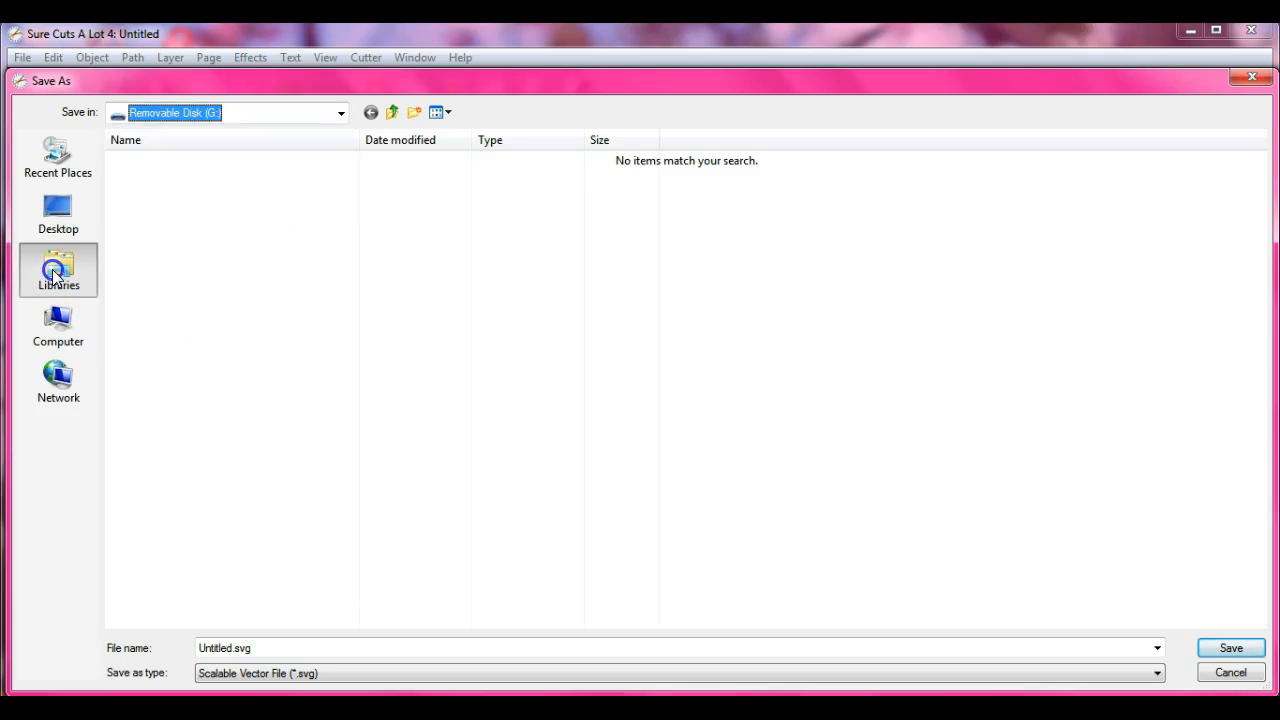
left_click(58, 270)
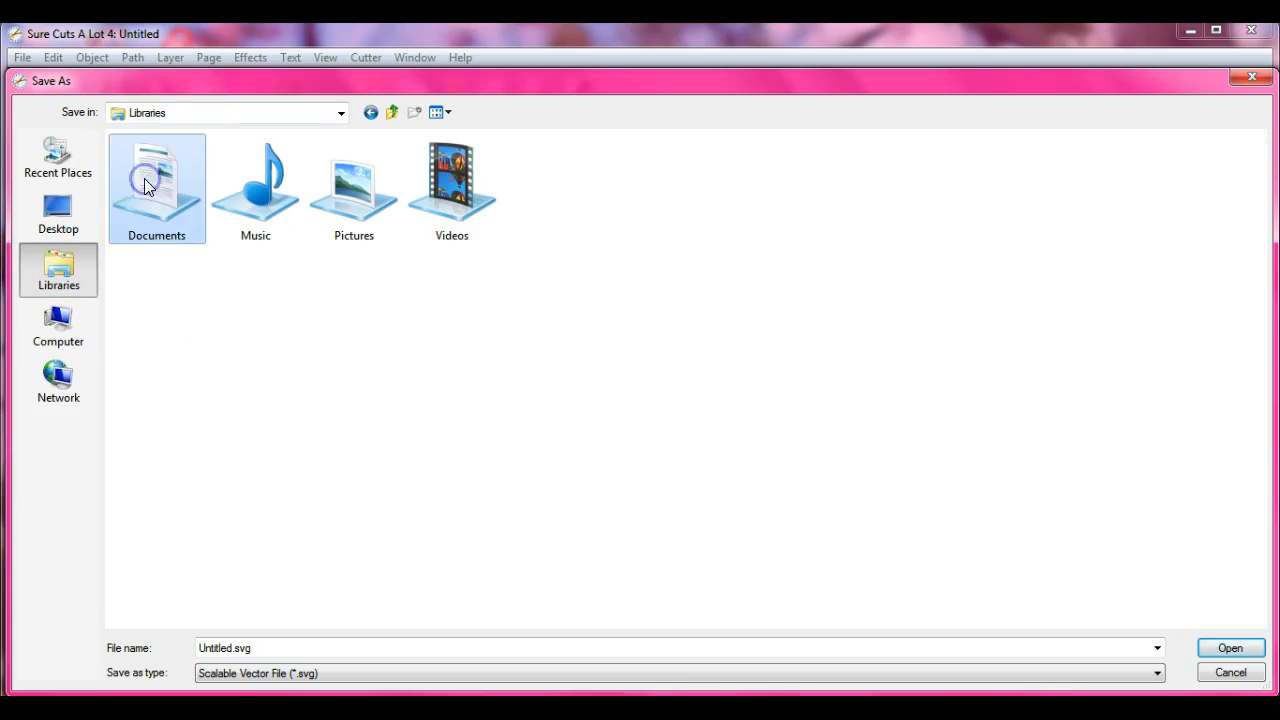
double_click(156, 188)
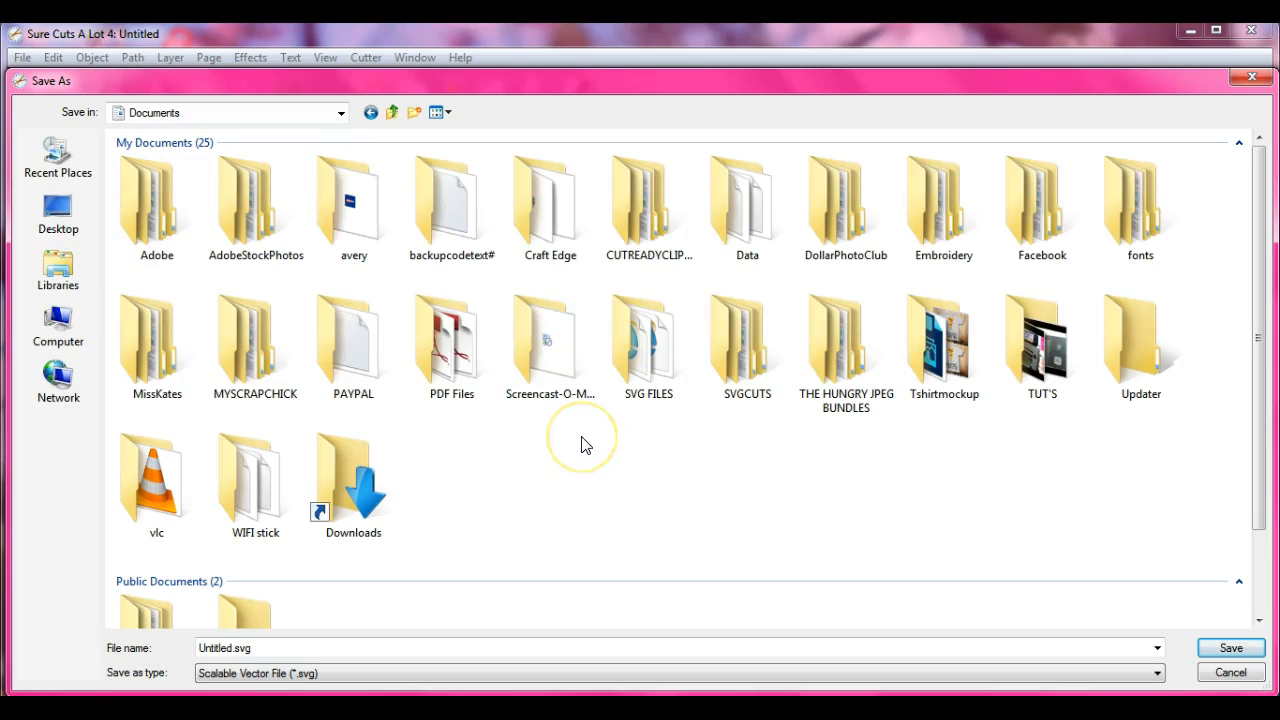
left_click(1040, 204)
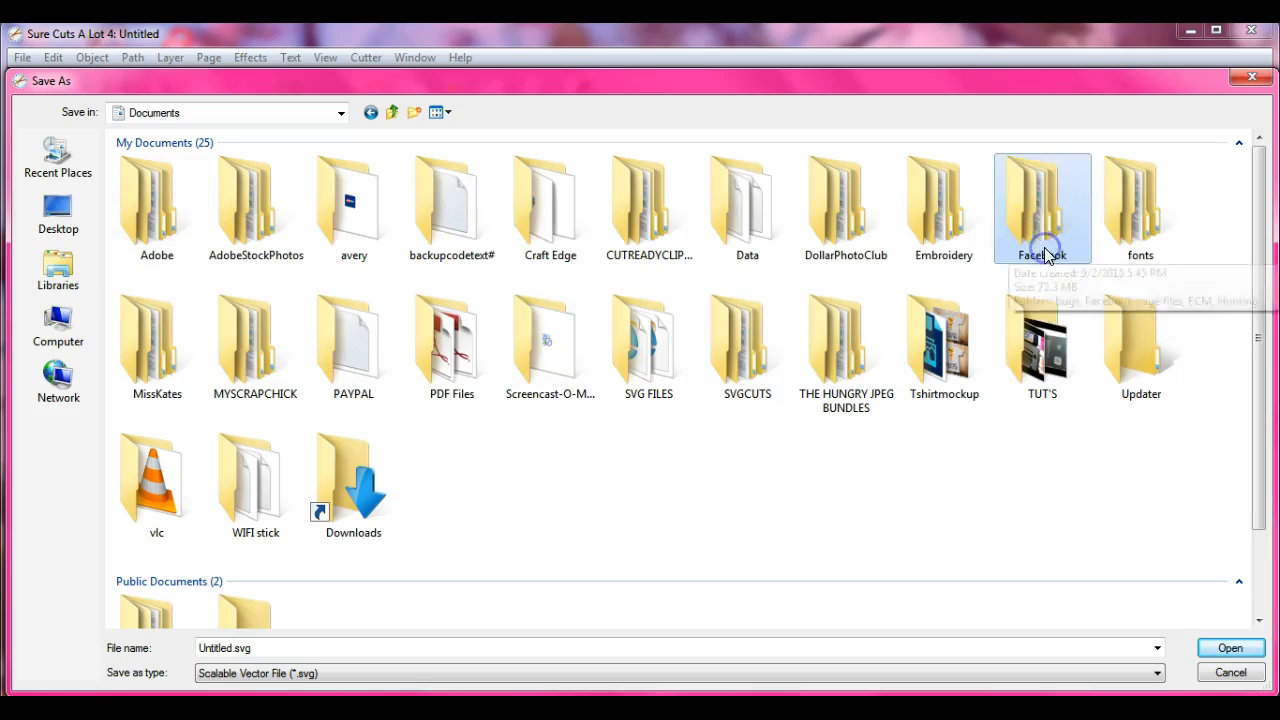
double_click(1042, 206)
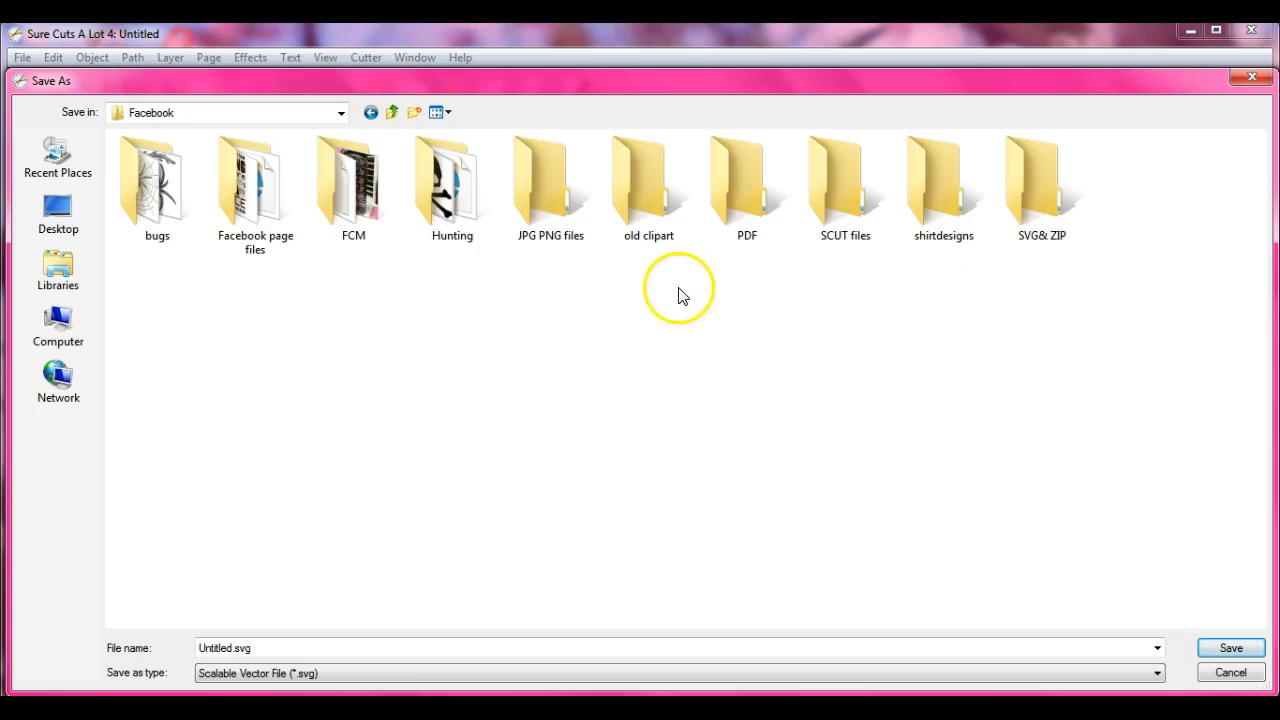
double_click(352, 180)
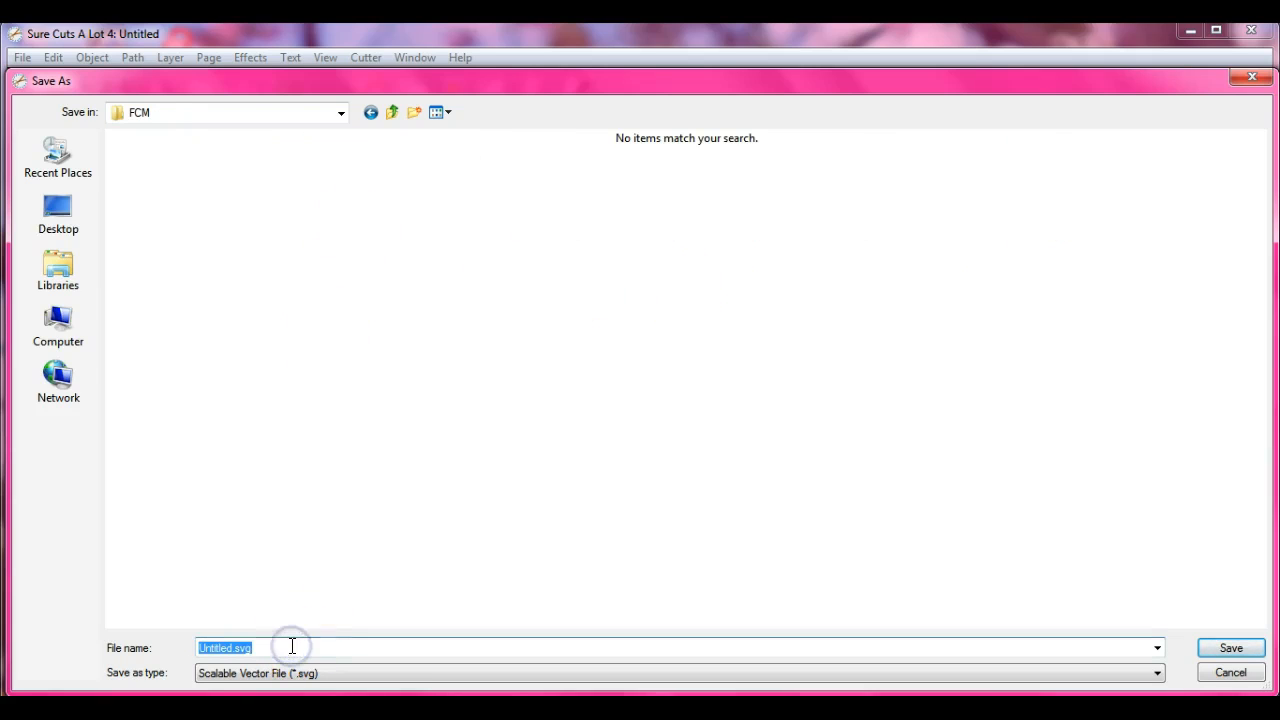
Save the design as SVG 'bfly' and confirm the export options.
type("b")
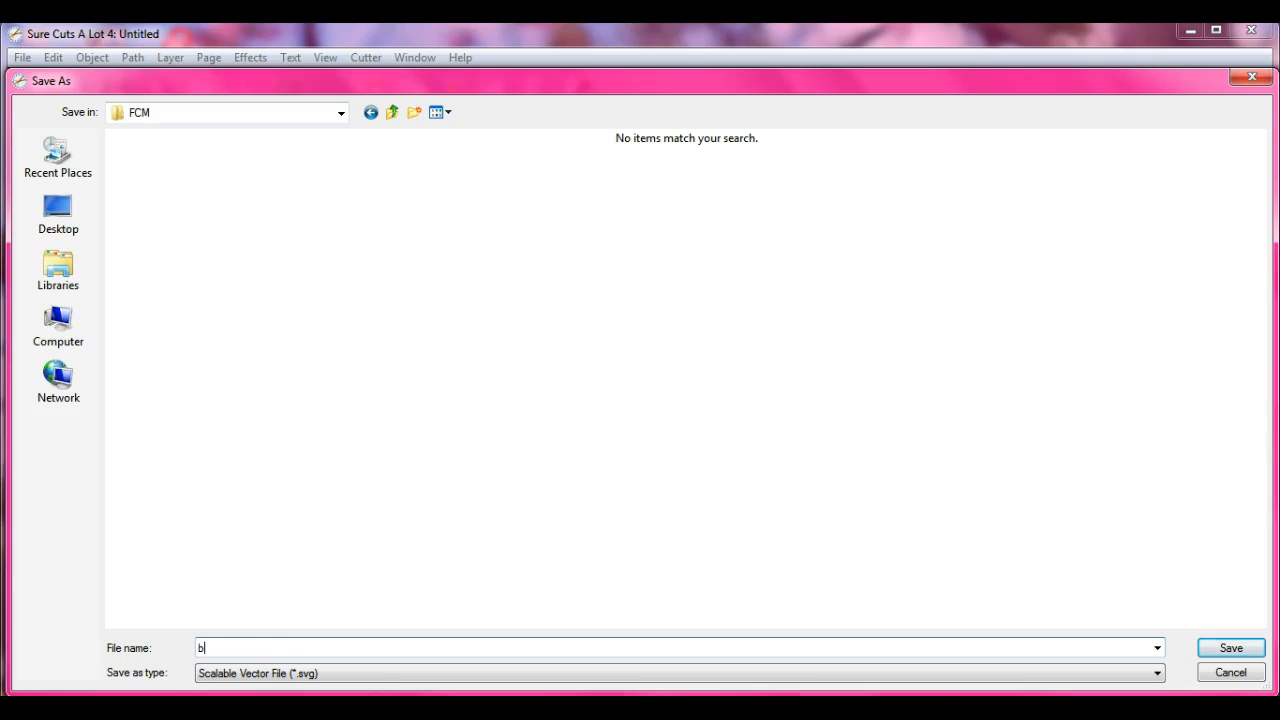
type("fly")
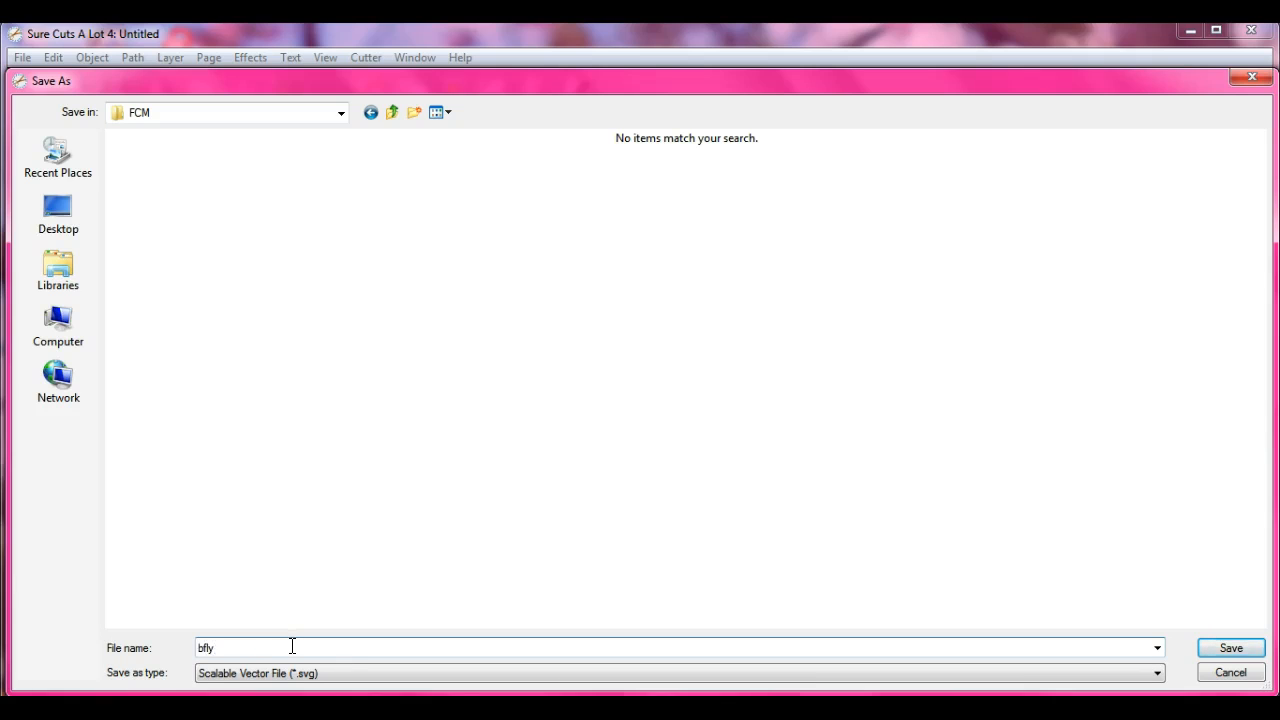
left_click(1232, 648)
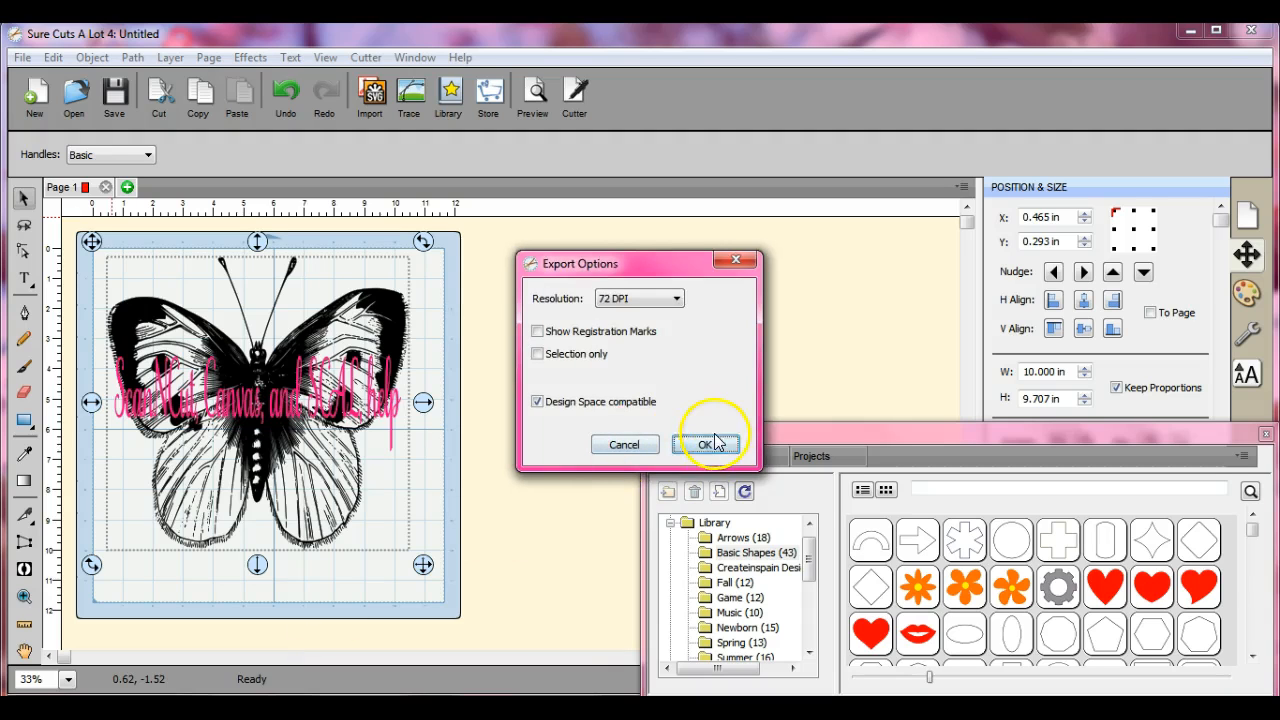
left_click(706, 444)
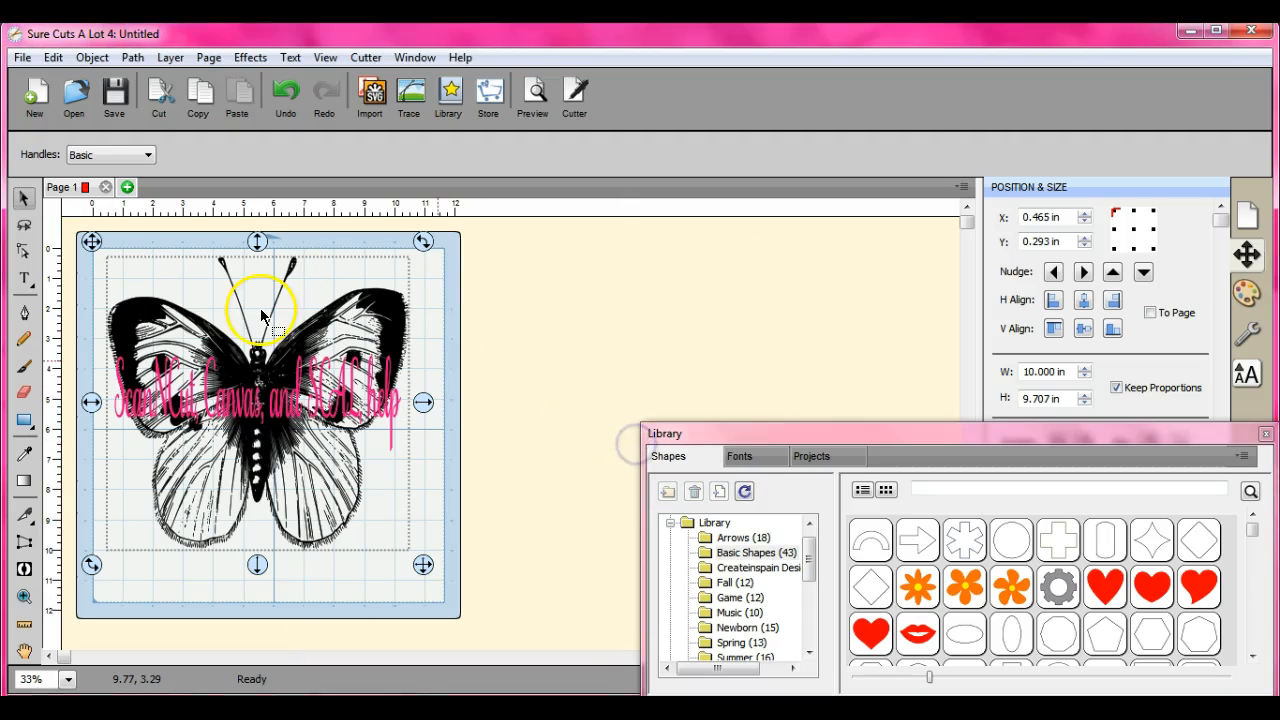
Save the project again as an FCM file named 'bf' in the FCM folder.
left_click(20, 56)
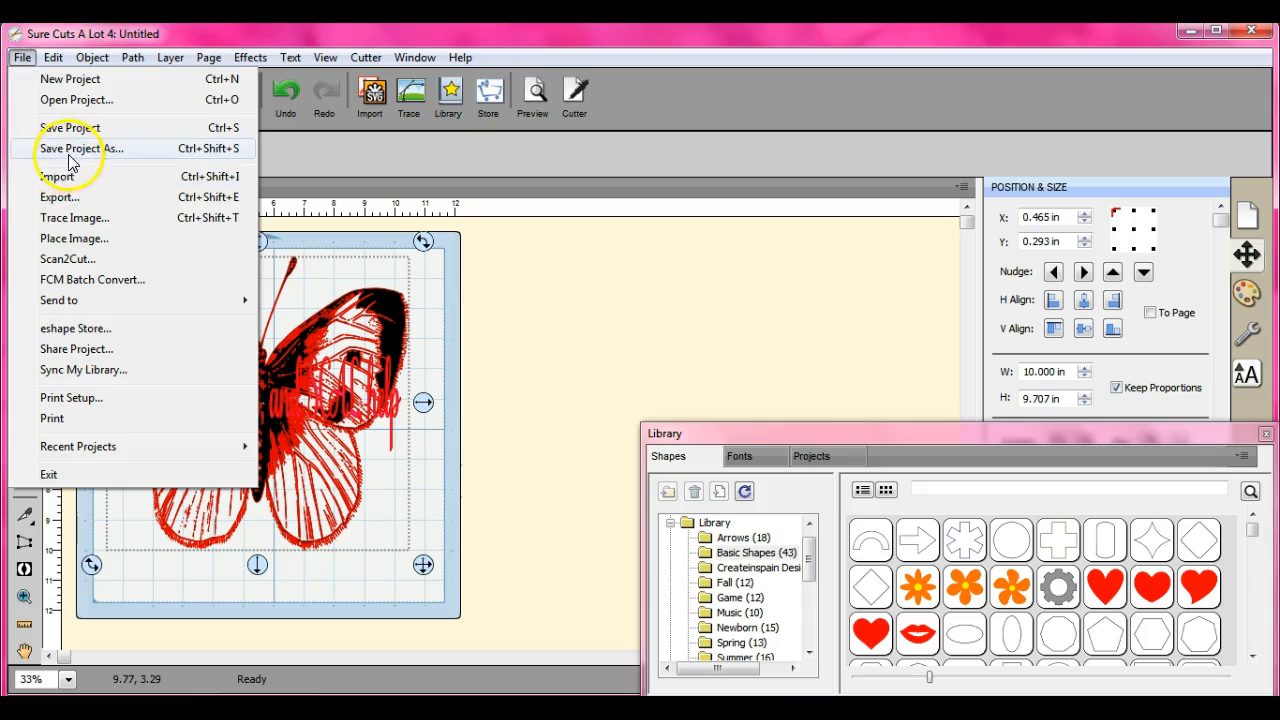
left_click(80, 148)
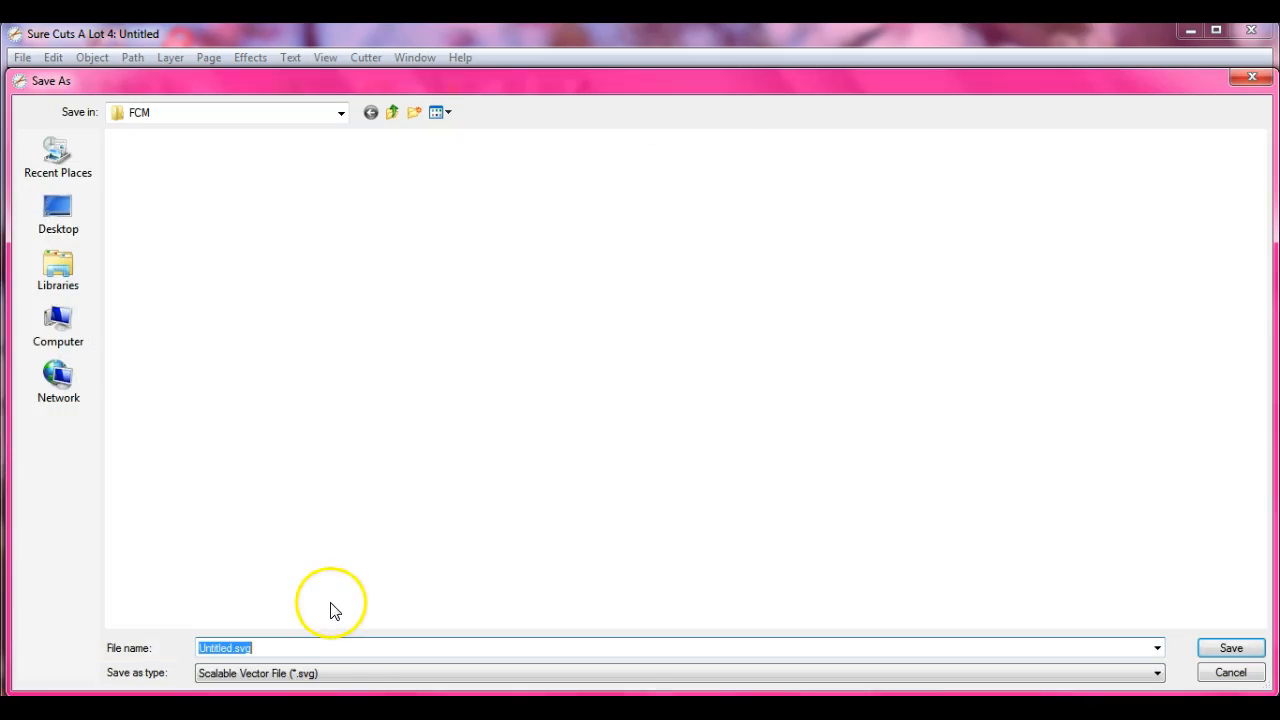
left_click(1156, 672)
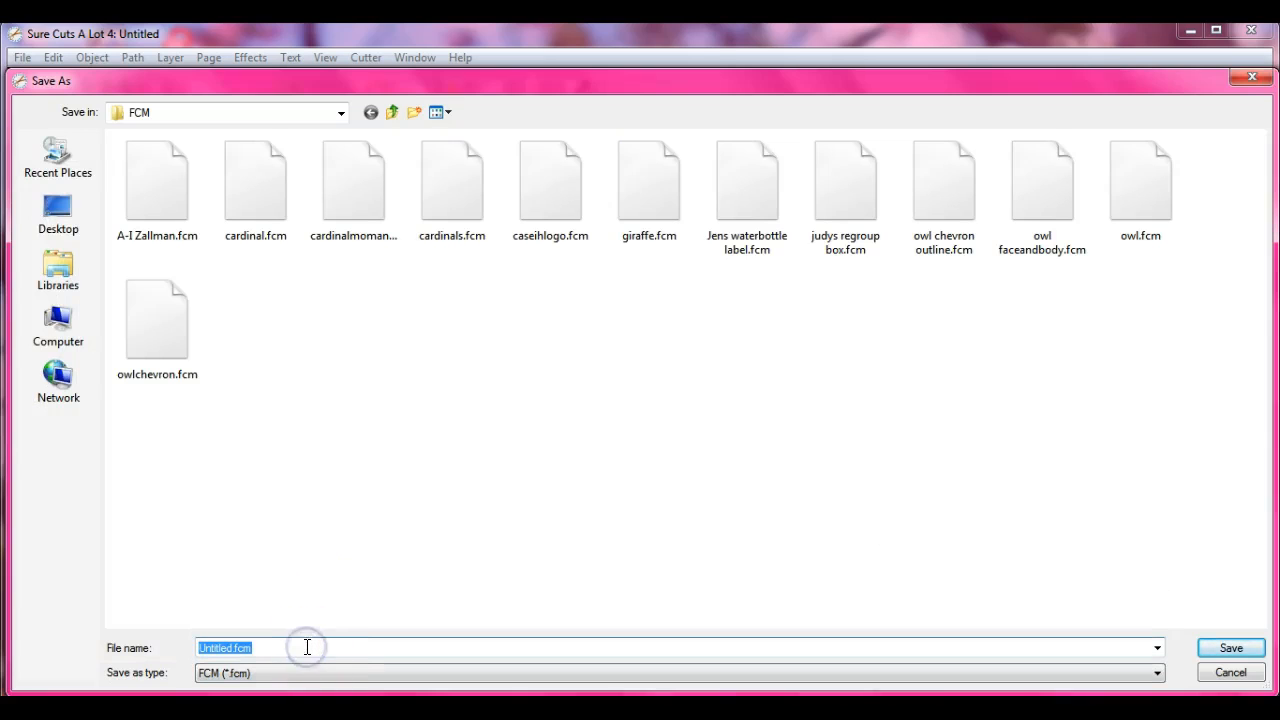
type("bf")
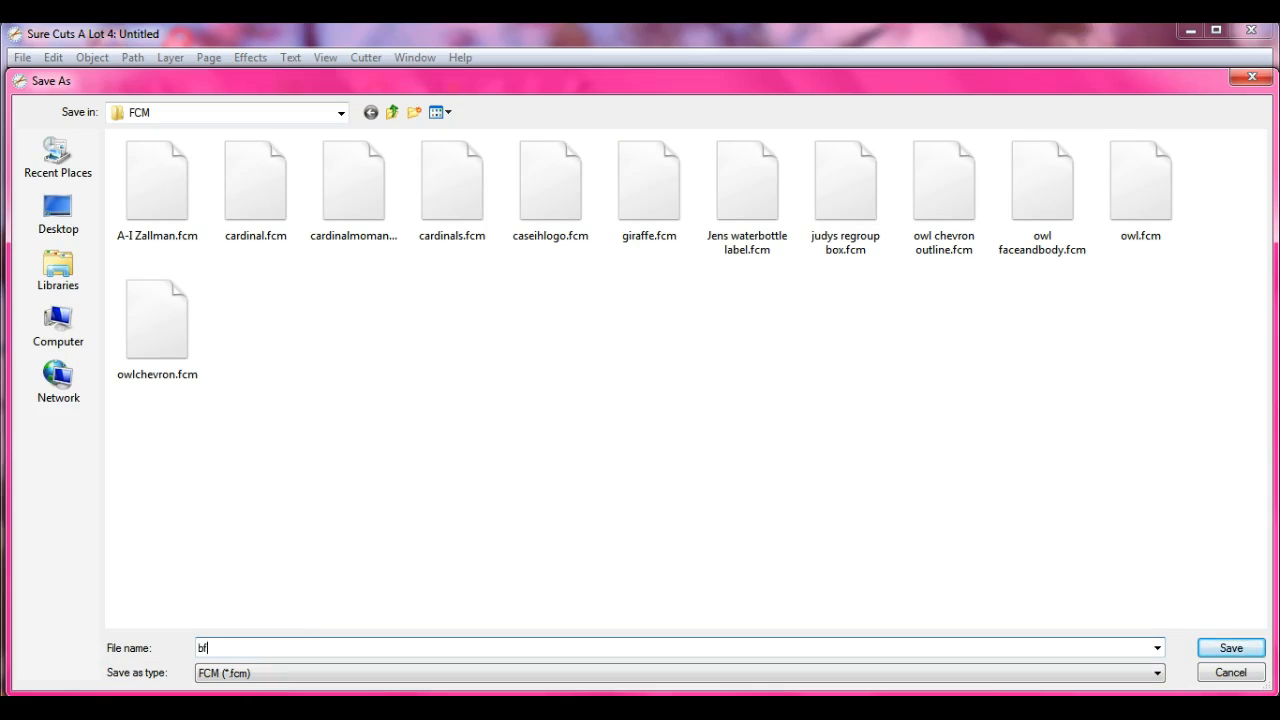
left_click(1230, 648)
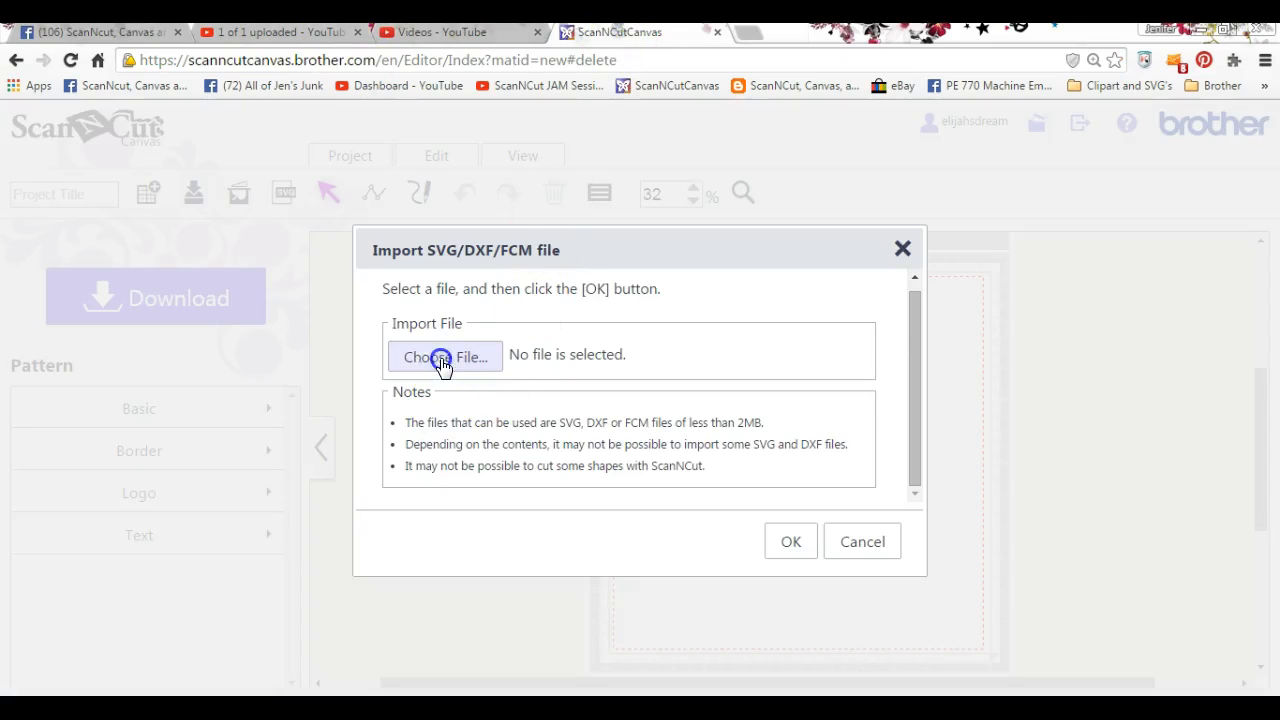
Import bfly.fcm from My Documents > Facebook > FCM onto the ScanNCut Canvas mat.
left_click(444, 356)
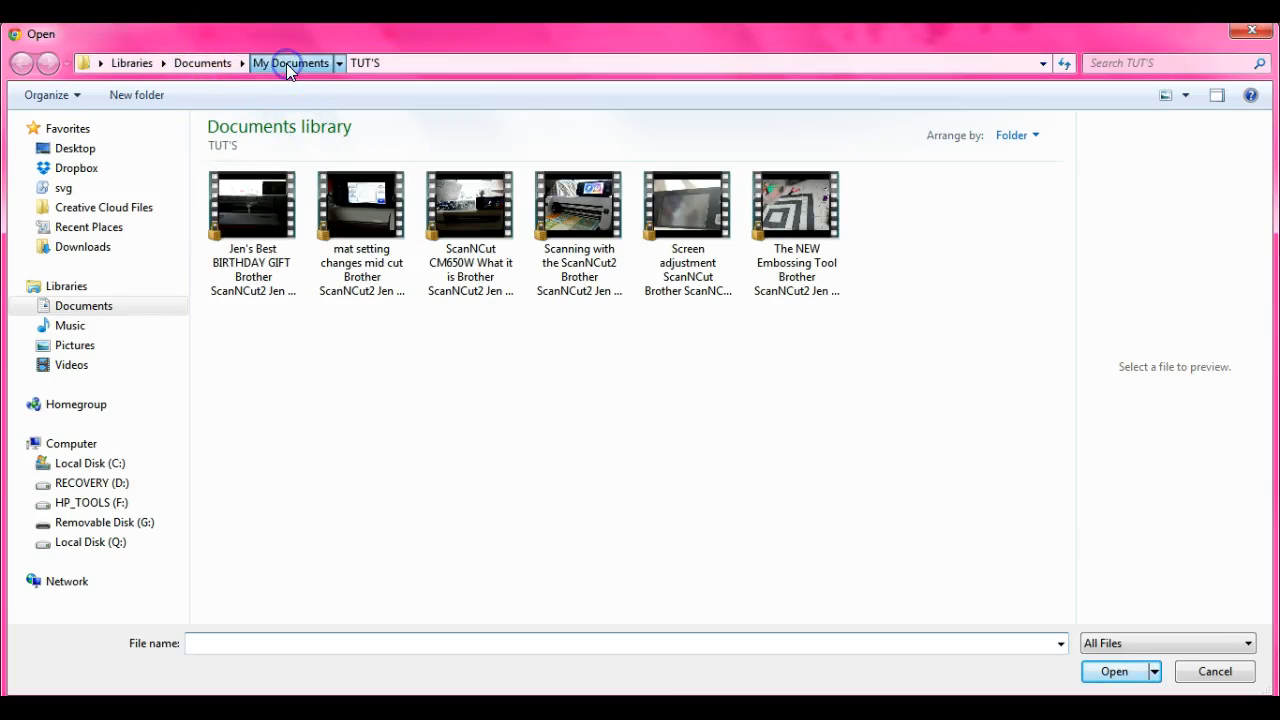
left_click(292, 62)
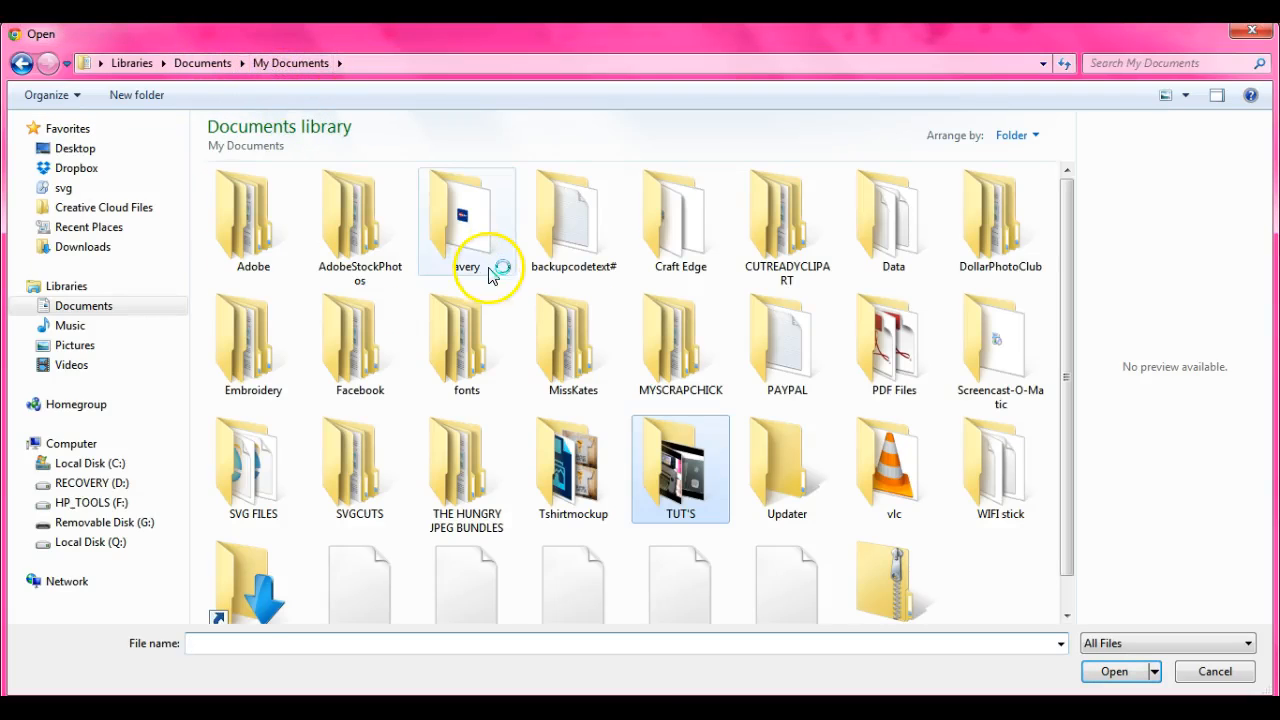
double_click(360, 340)
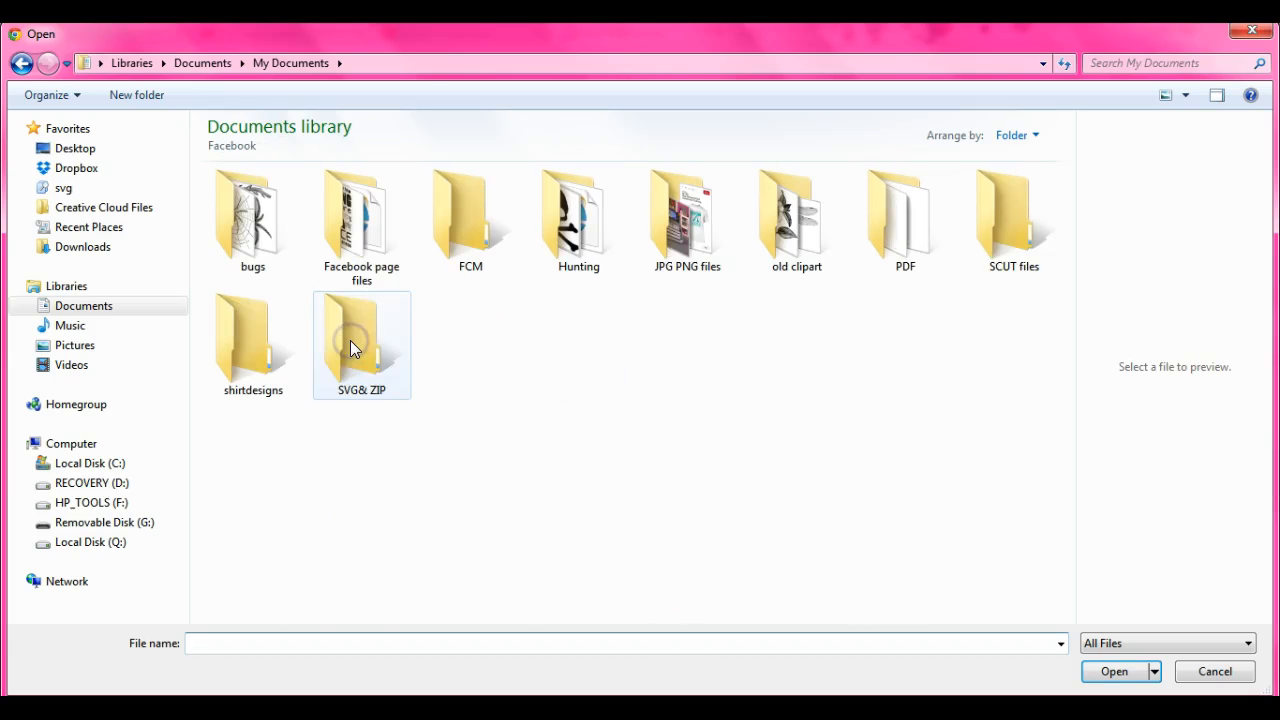
left_click(470, 216)
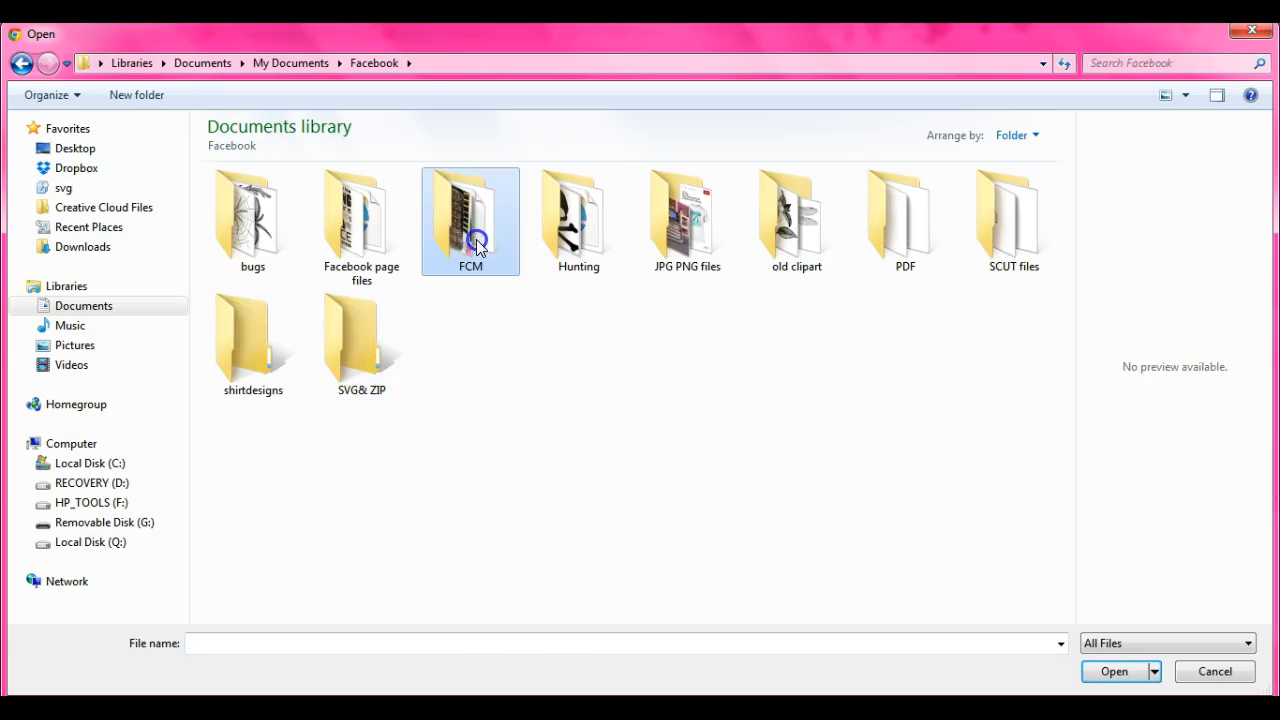
double_click(470, 210)
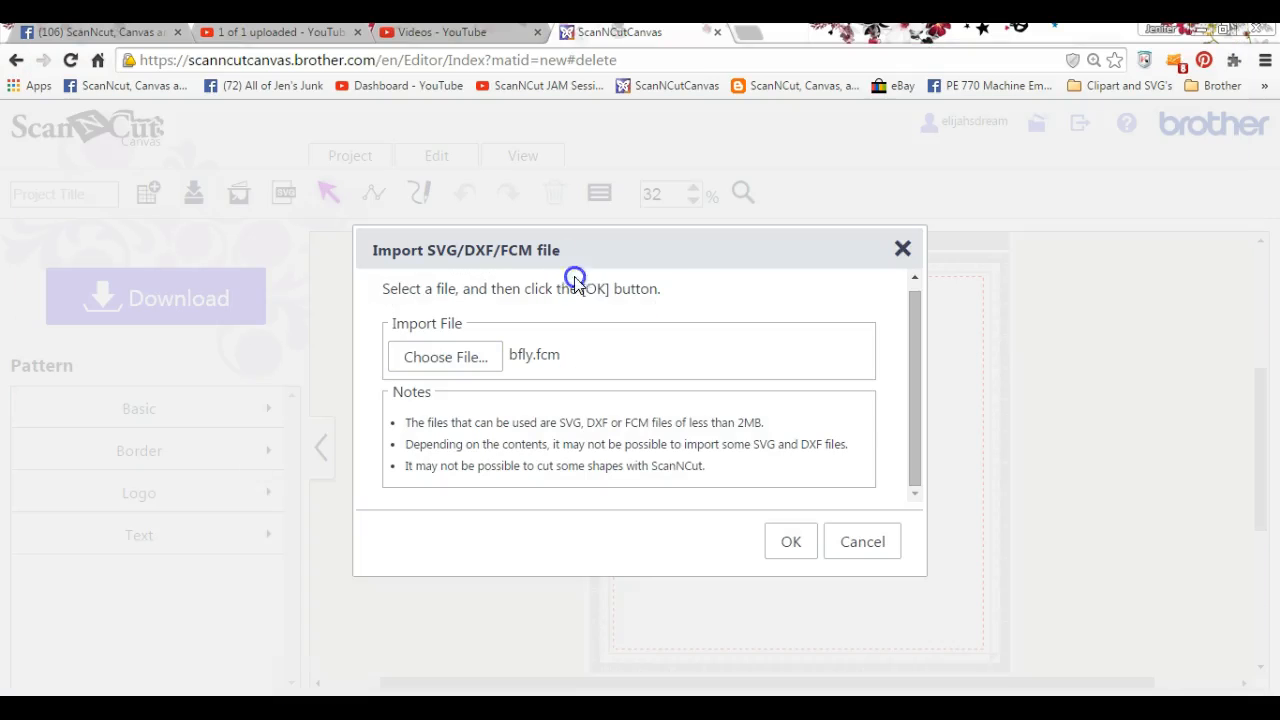
left_click(790, 540)
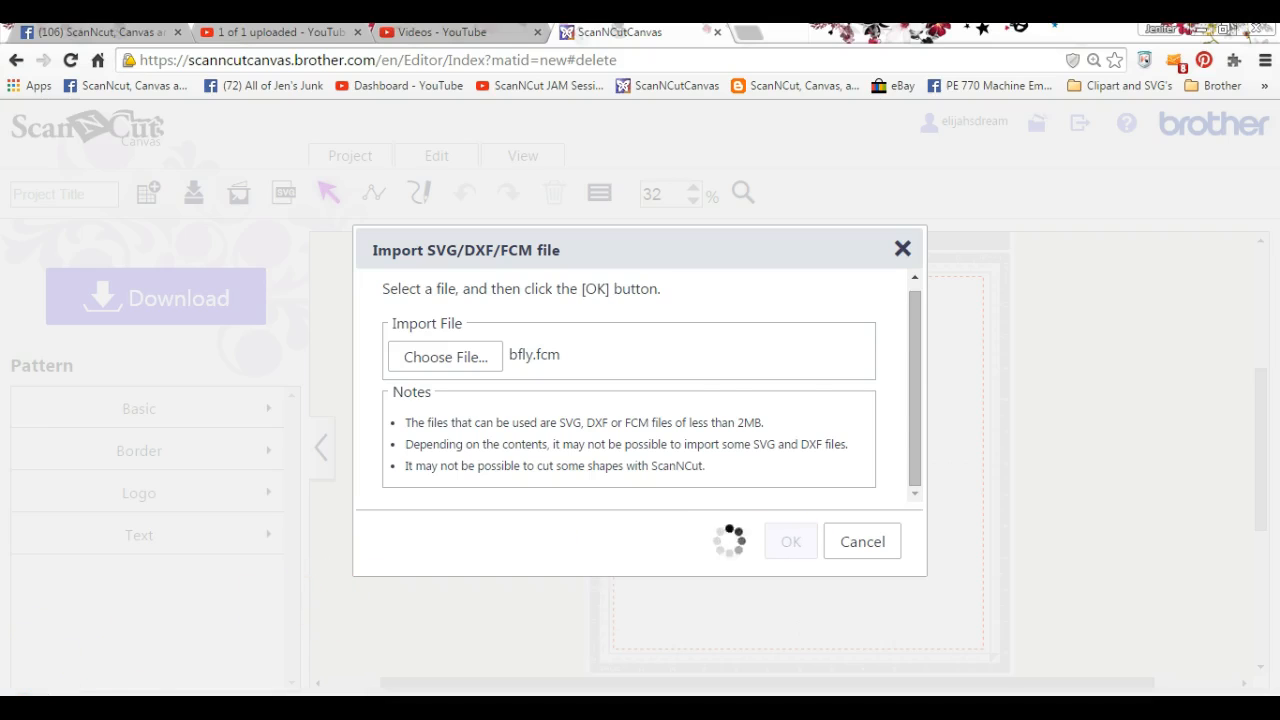
left_click(790, 540)
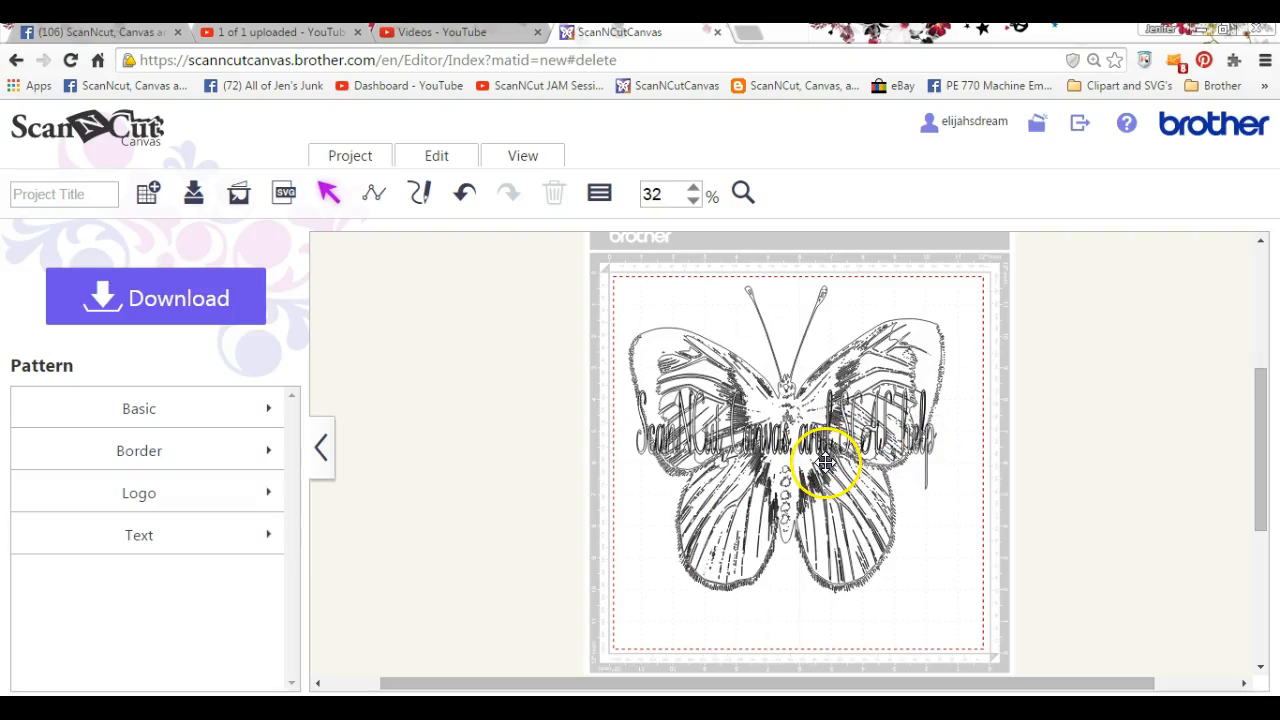
mouse_move(784, 448)
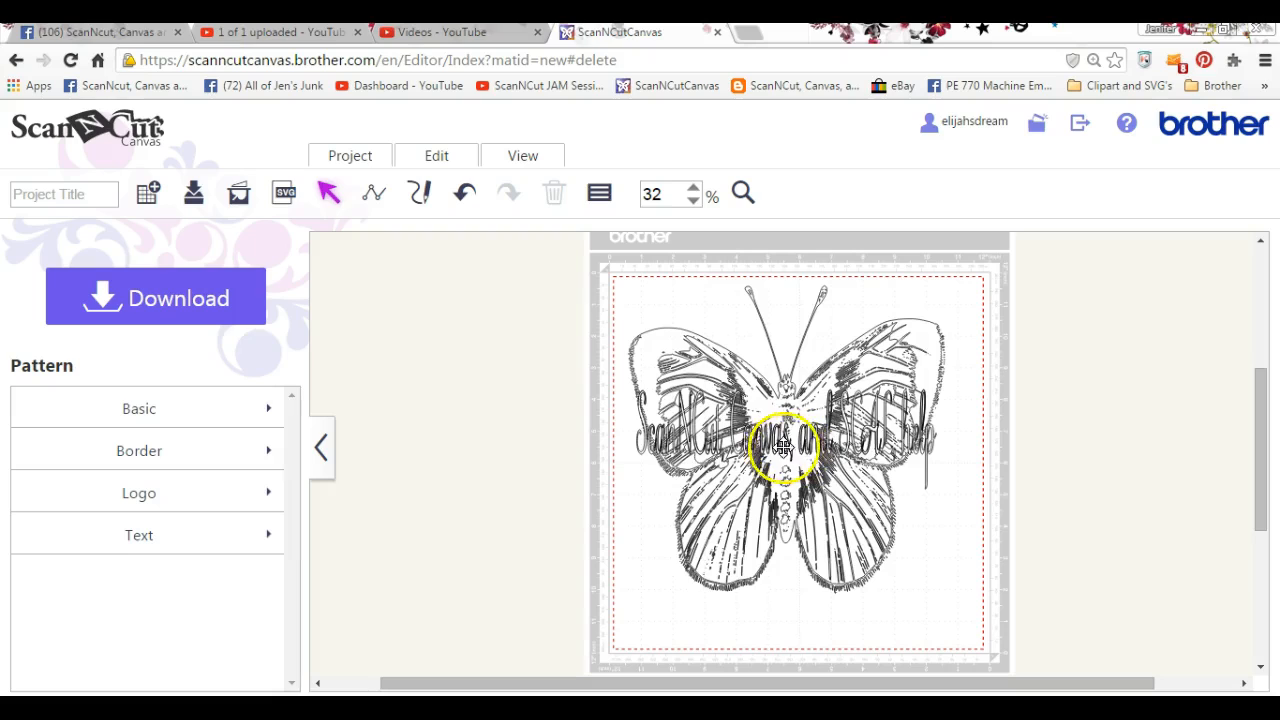
Bring up the Download dialog offering Download to PC or ScanNCut Transfer.
left_click(784, 450)
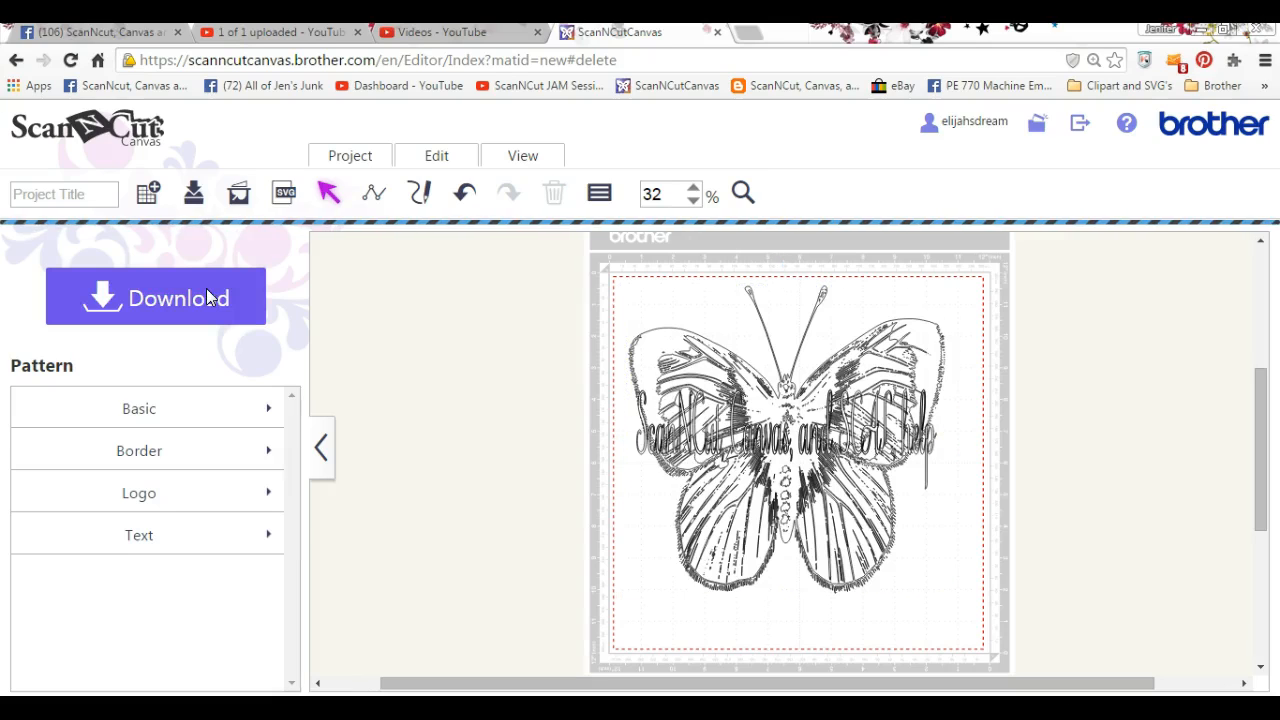
mouse_move(442, 420)
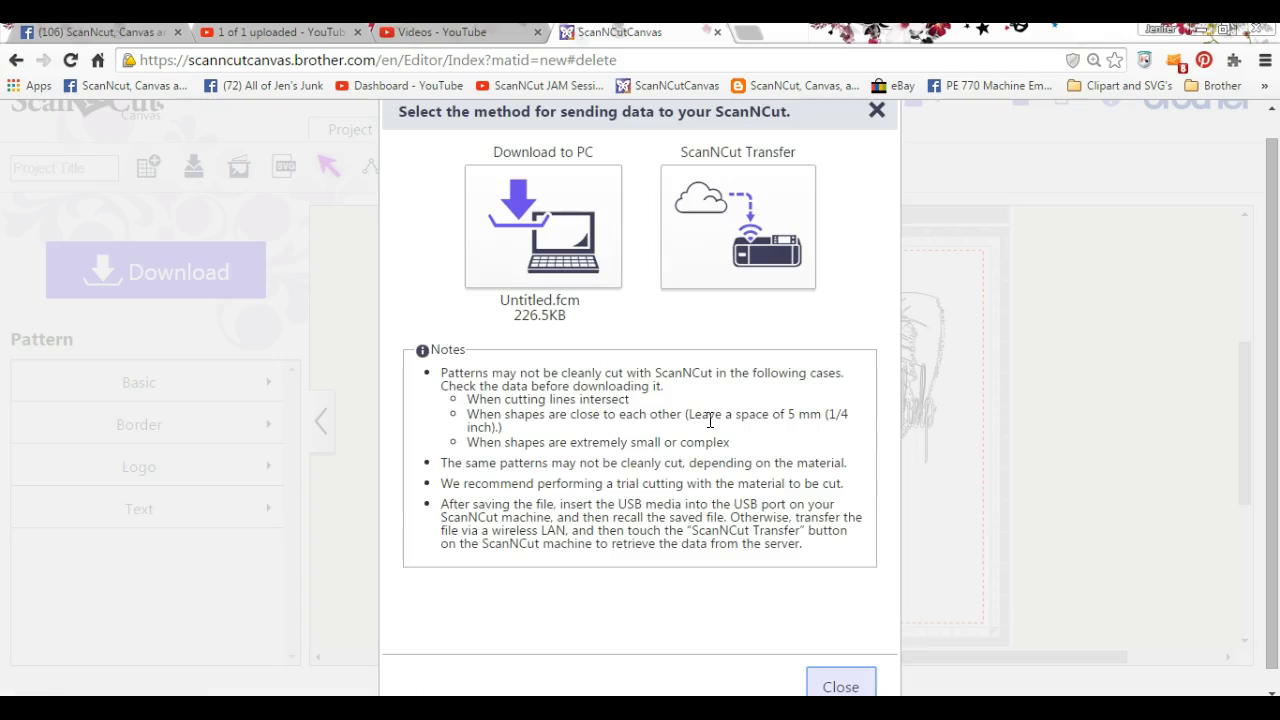
left_click(736, 224)
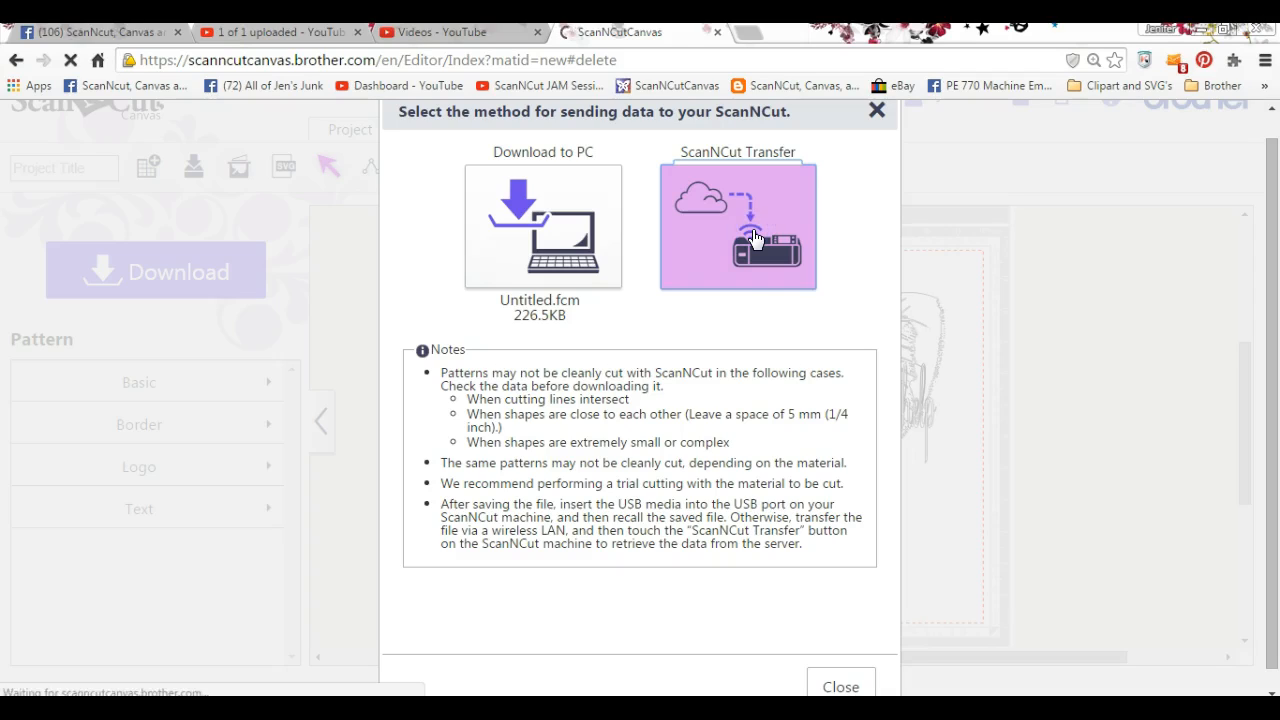
Send the butterfly via ScanNCut Transfer and close the ready notice to return to the mat.
left_click(736, 224)
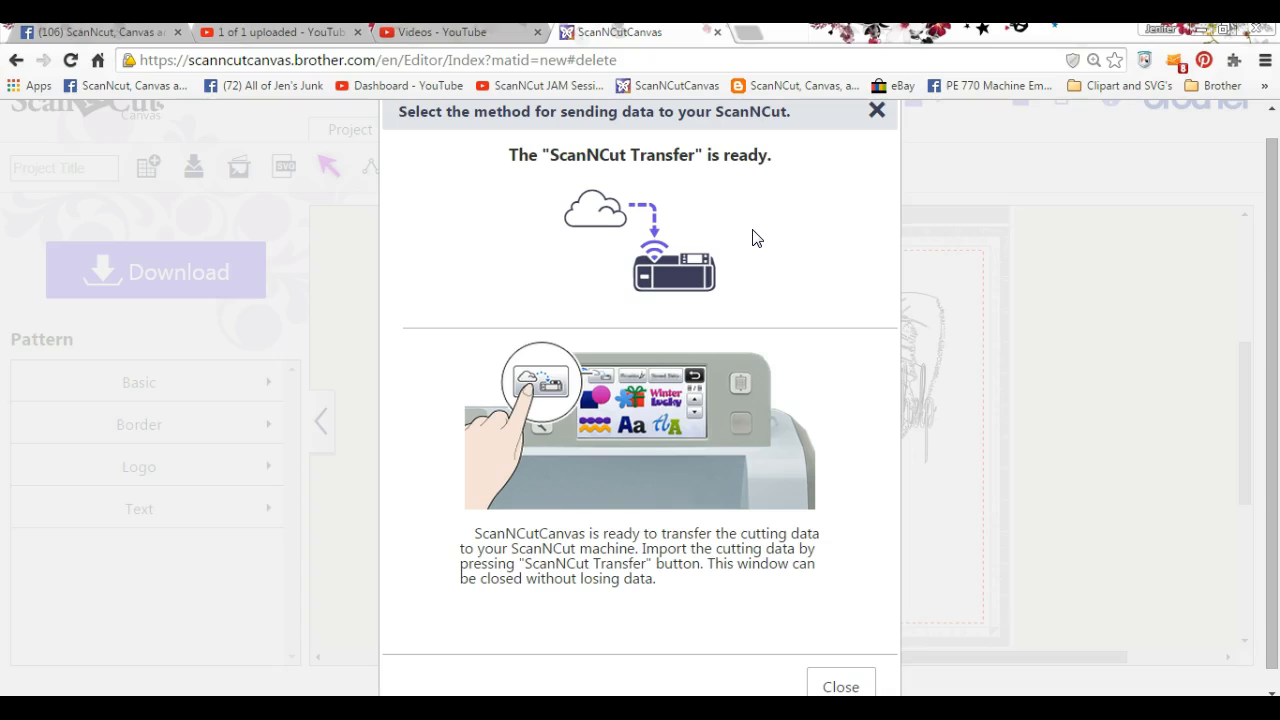
mouse_move(800, 326)
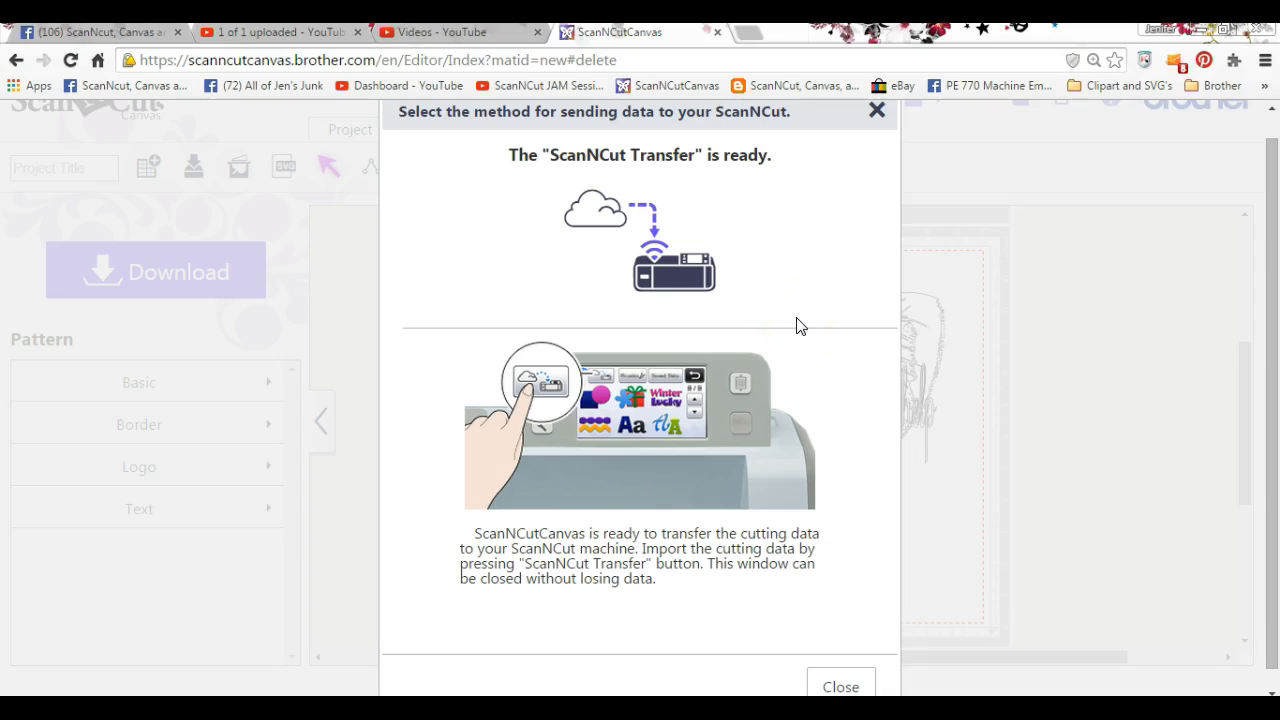
mouse_move(862, 436)
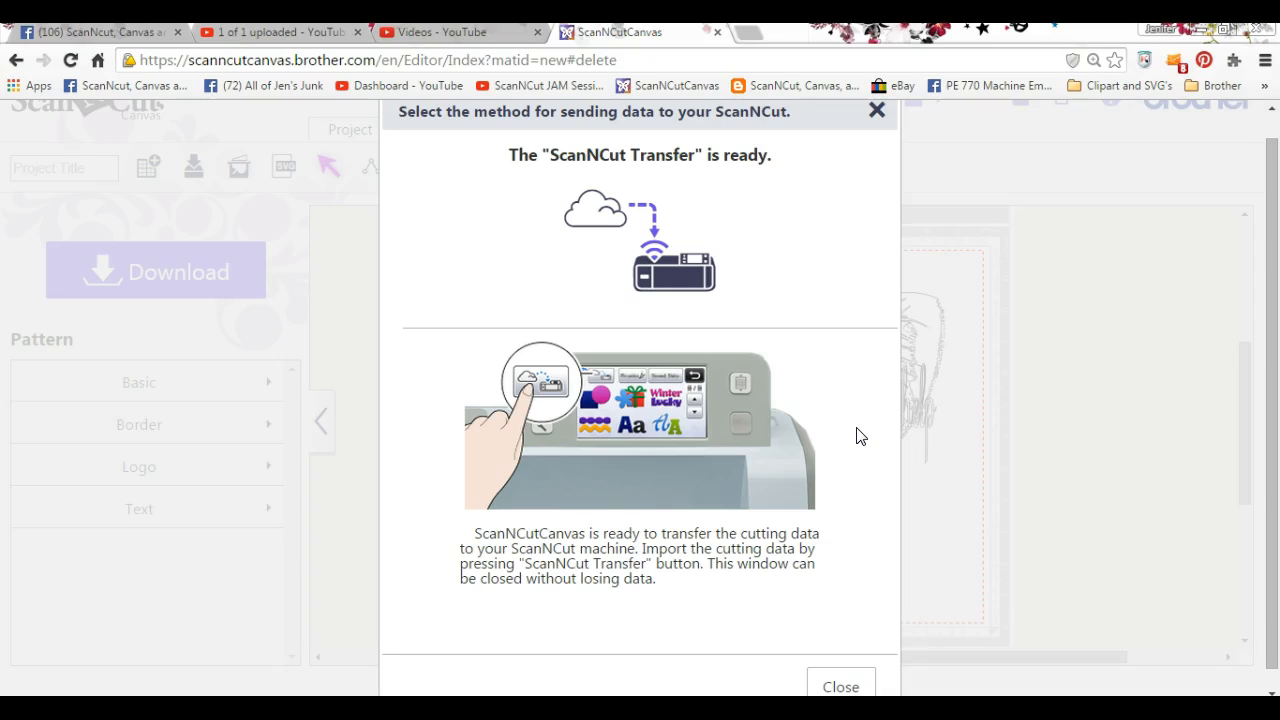
mouse_move(876, 110)
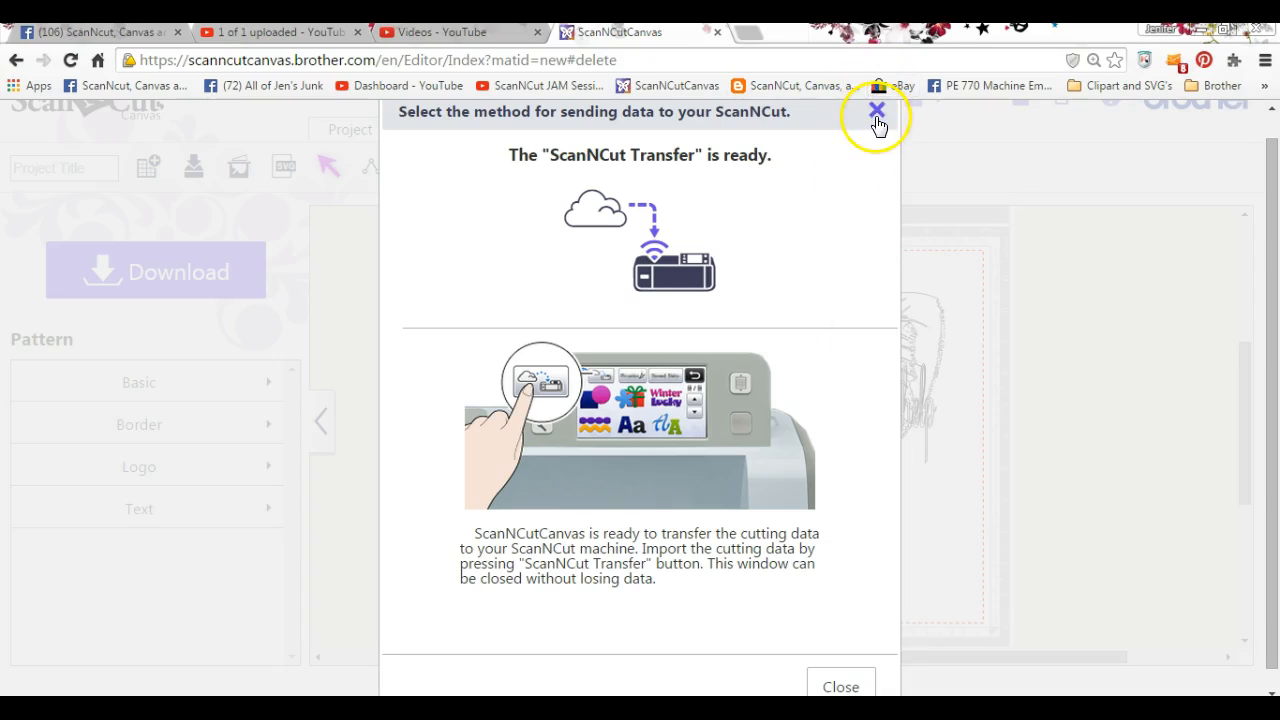
left_click(876, 108)
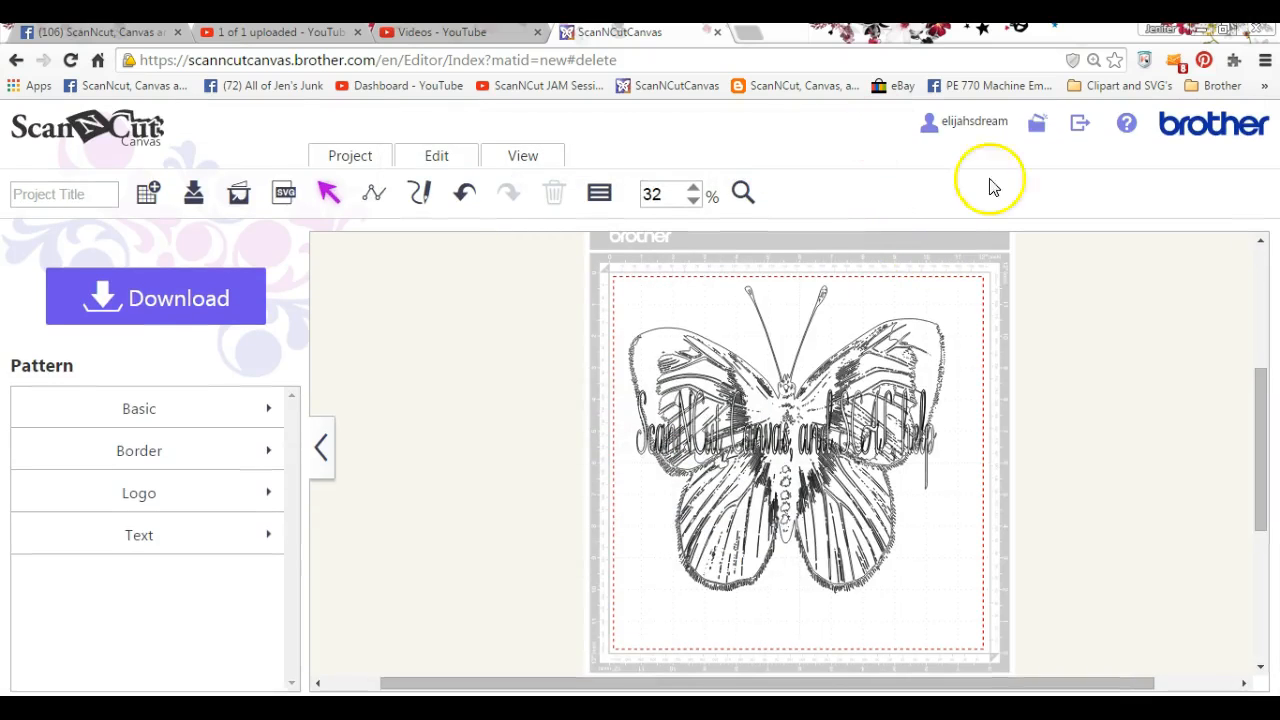